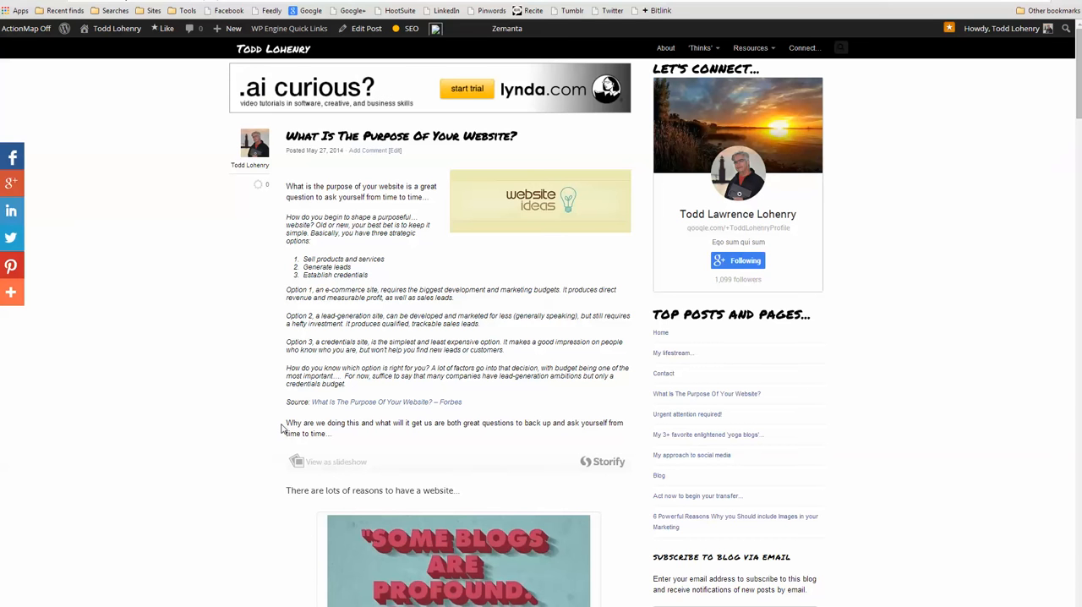
# Step: Share the selected 'asking great questions' sentence with its article link through Buffer now
pyautogui.moveTo(285, 423); pyautogui.dragTo(332, 433)
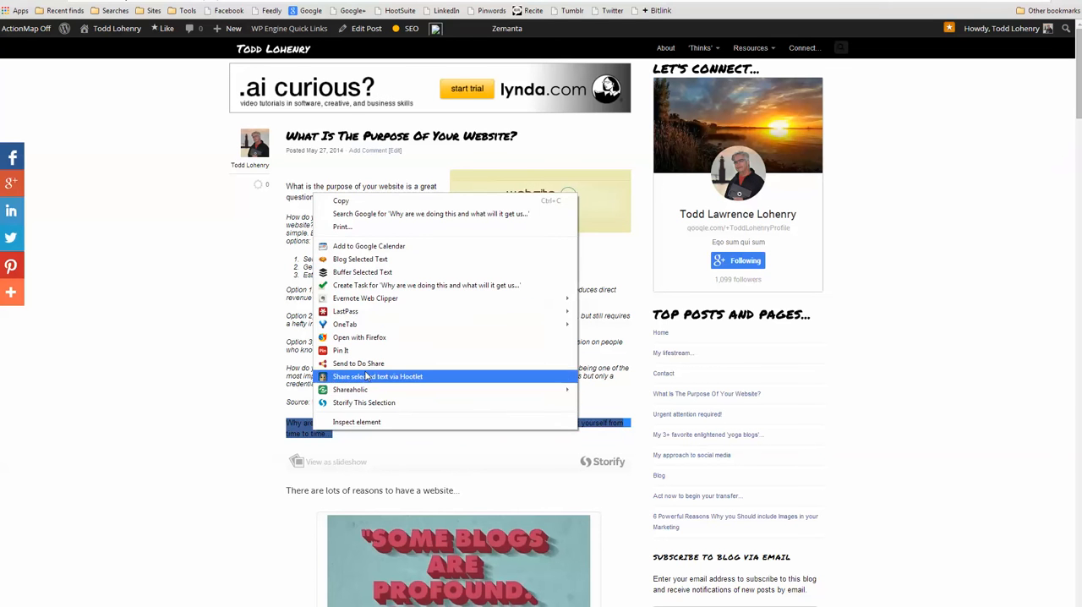
pyautogui.click(595, 251)
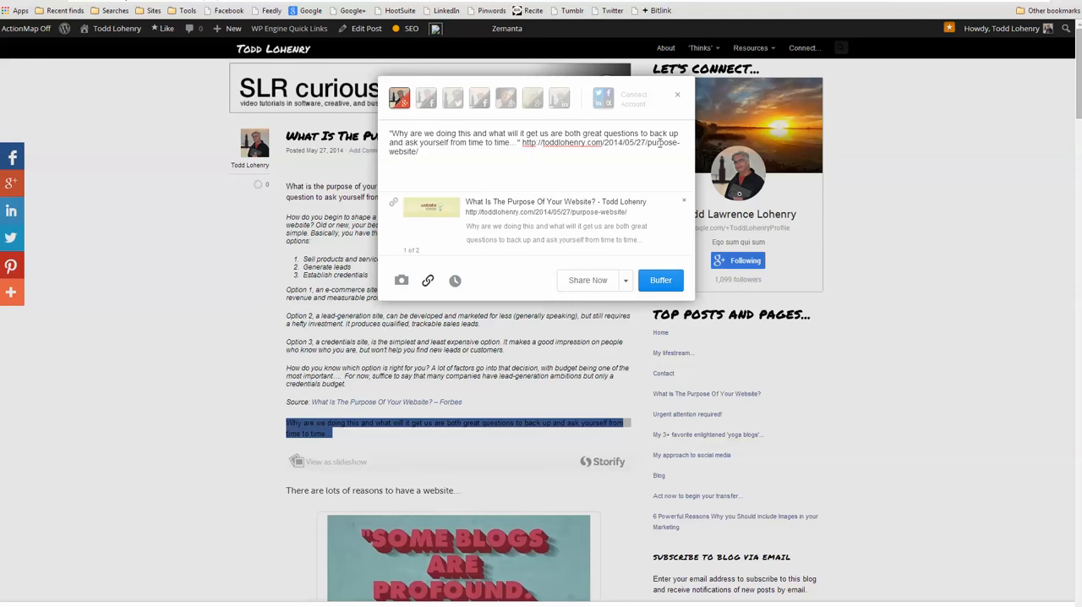
pyautogui.moveTo(430, 210)
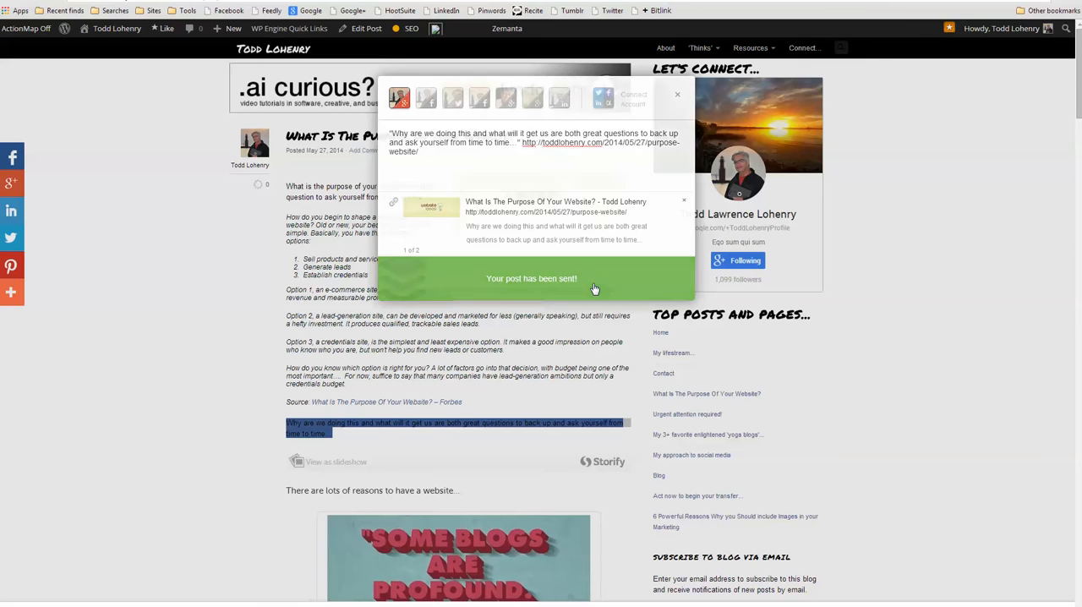
# Step: Send the HuffPost article's opening time-management paragraph to Buffer via Buffer Selected Text
pyautogui.click(676, 94)
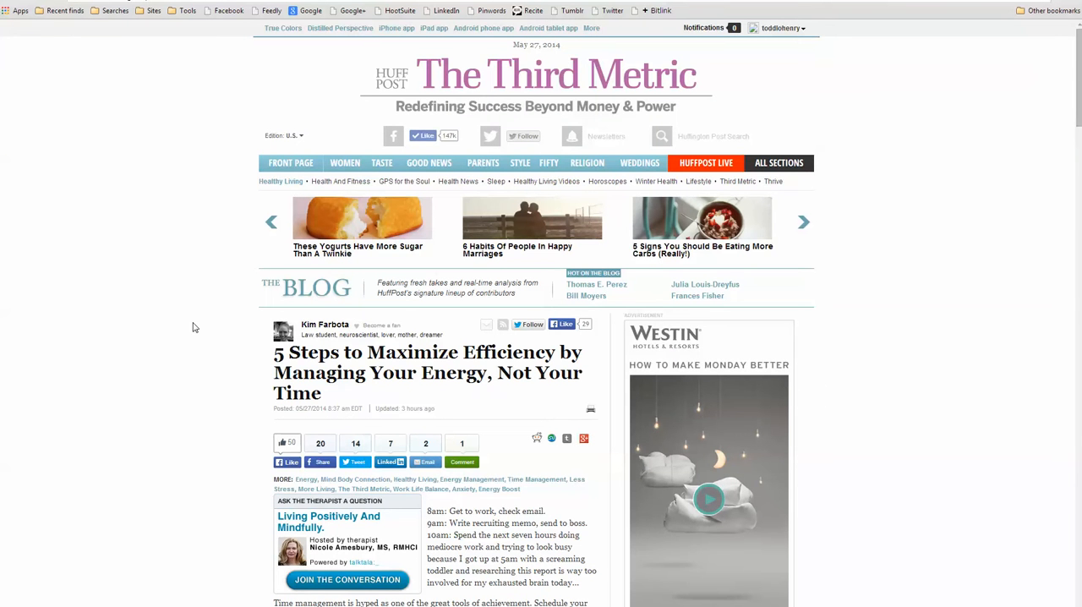
pyautogui.scroll(-3)
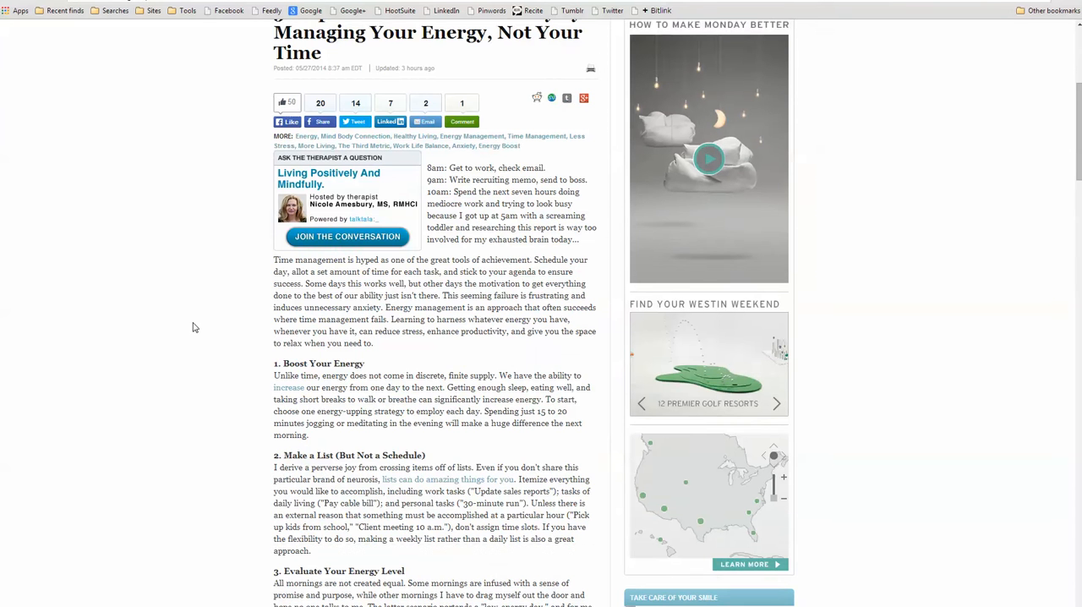
pyautogui.scroll(-3)
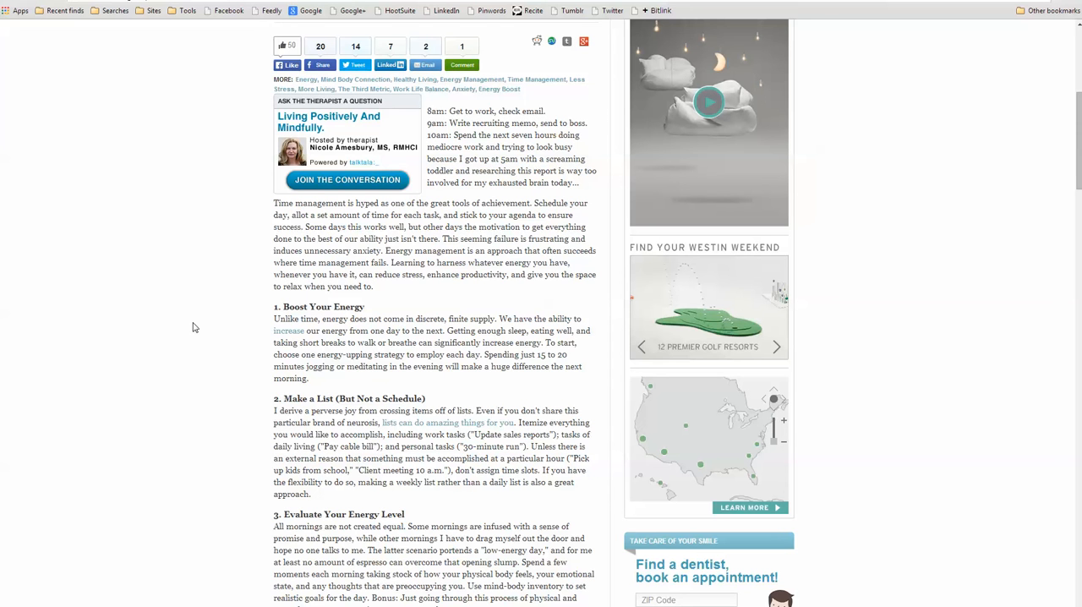
pyautogui.moveTo(264, 216)
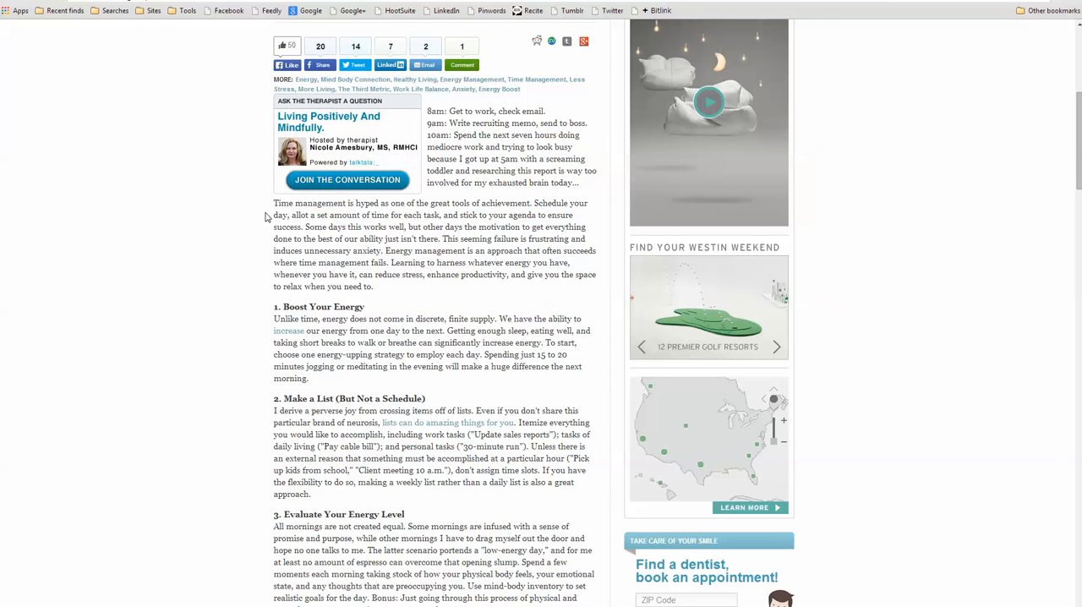
pyautogui.moveTo(274, 202); pyautogui.dragTo(373, 274)
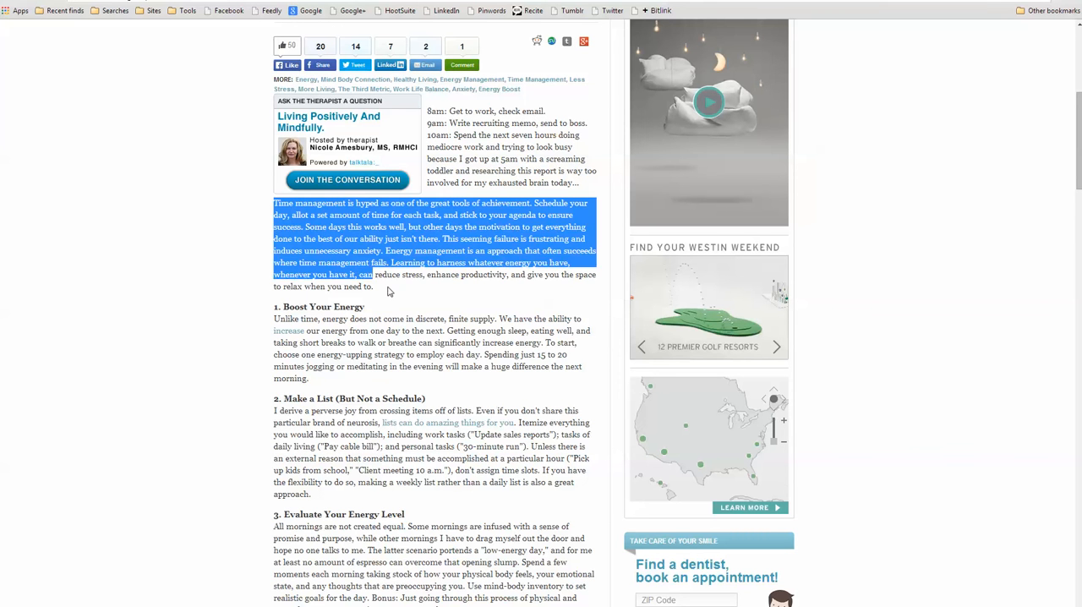
pyautogui.rightClick(392, 250)
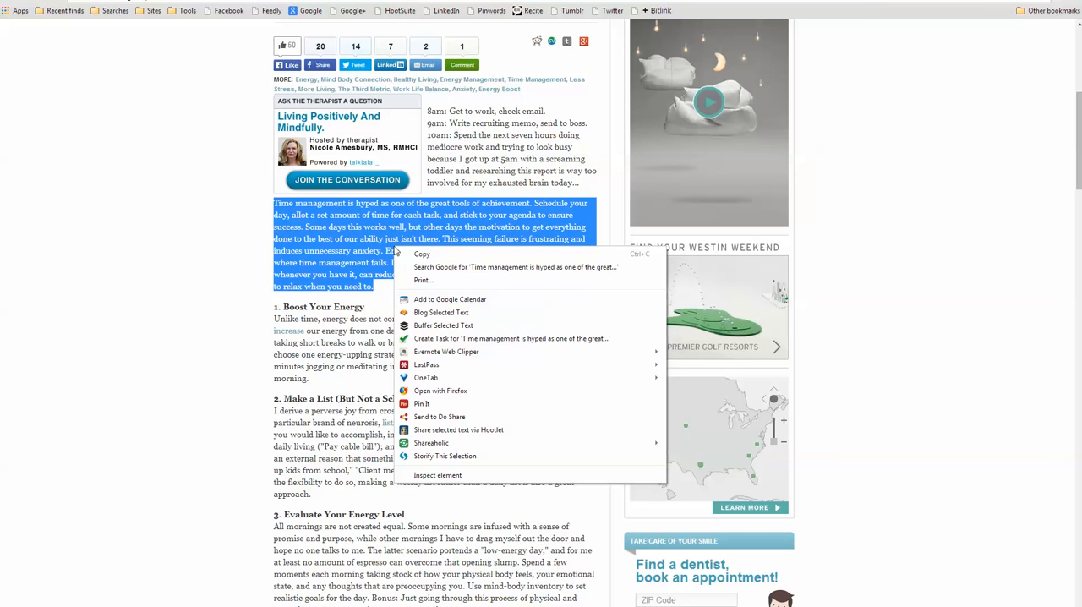
pyautogui.click(463, 303)
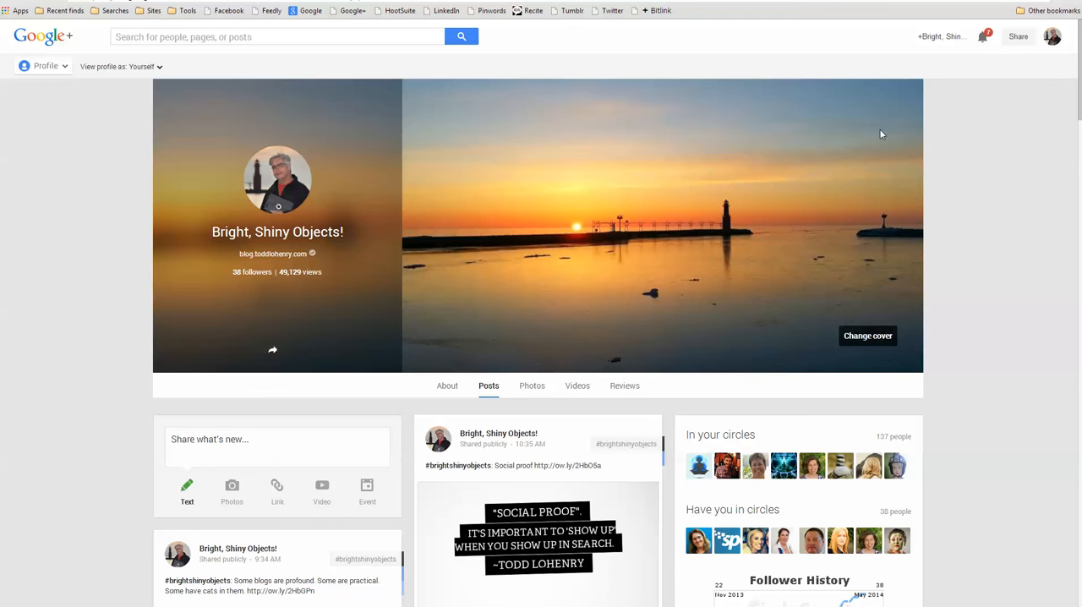
pyautogui.moveTo(984, 146)
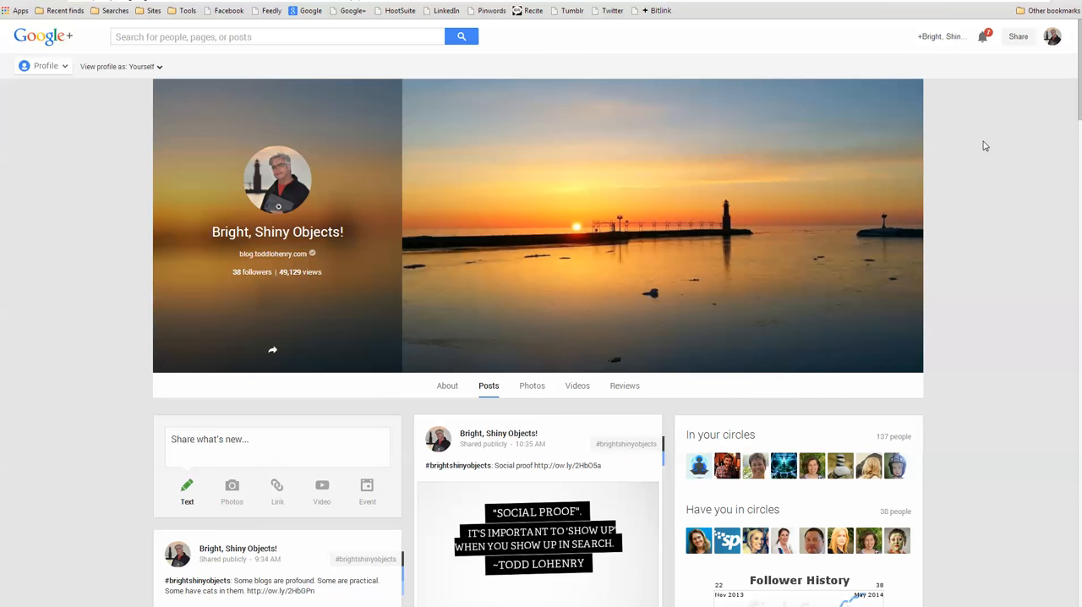
# Step: Reload the Bright, Shiny Objects Google+ page and view the newly posted quotes
pyautogui.rightClick(984, 145)
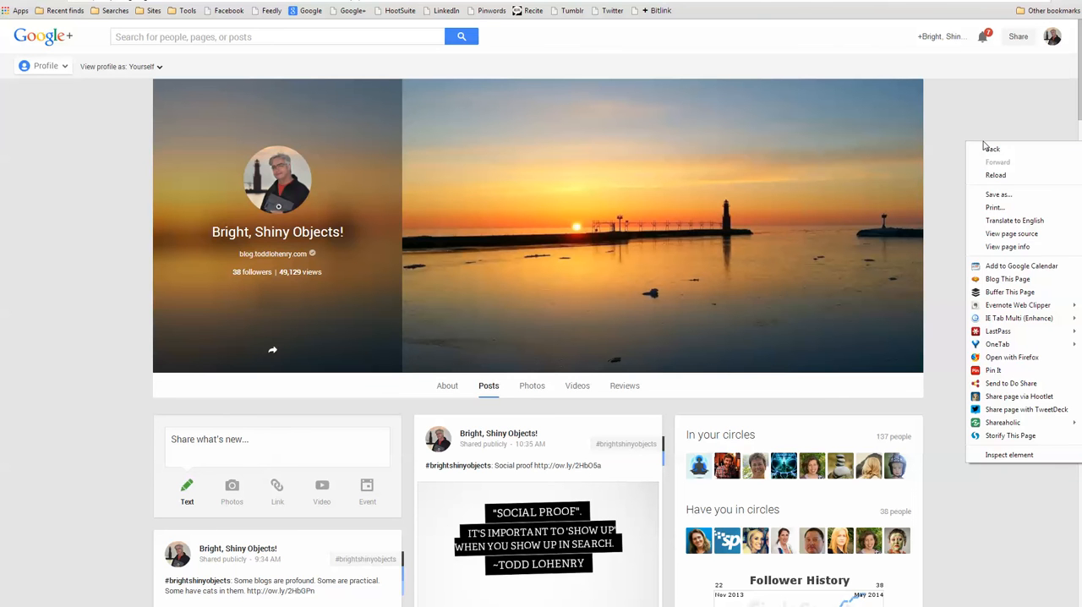
pyautogui.click(944, 257)
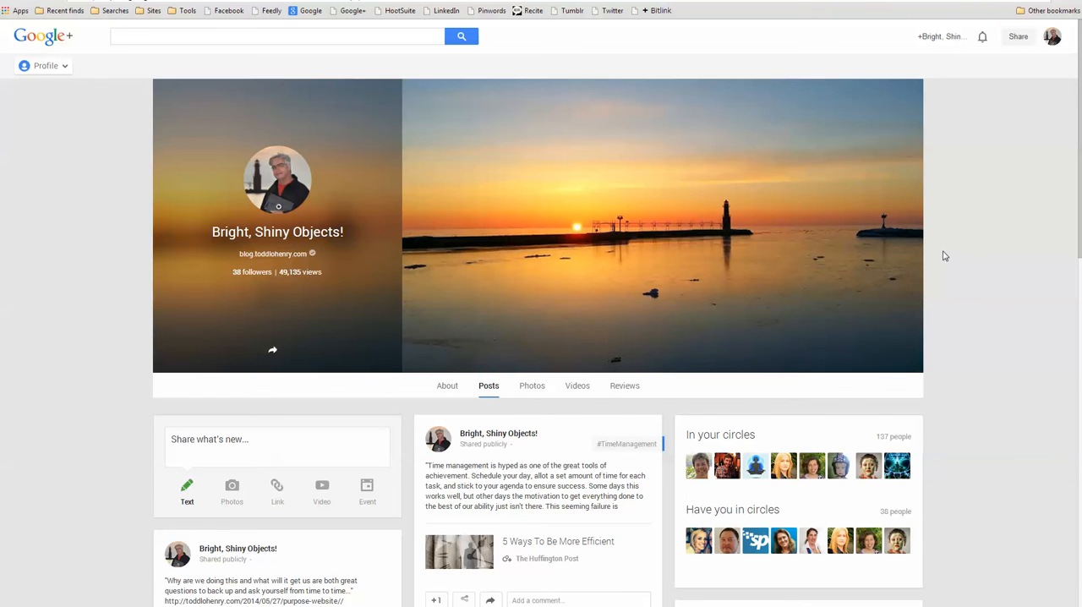
pyautogui.scroll(-3)
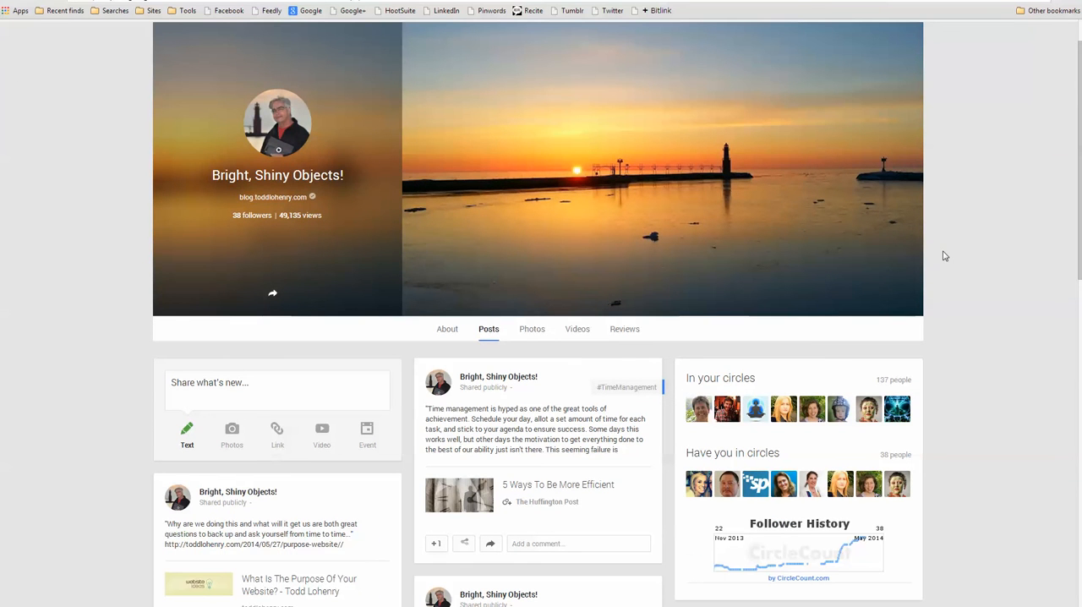
pyautogui.scroll(-3)
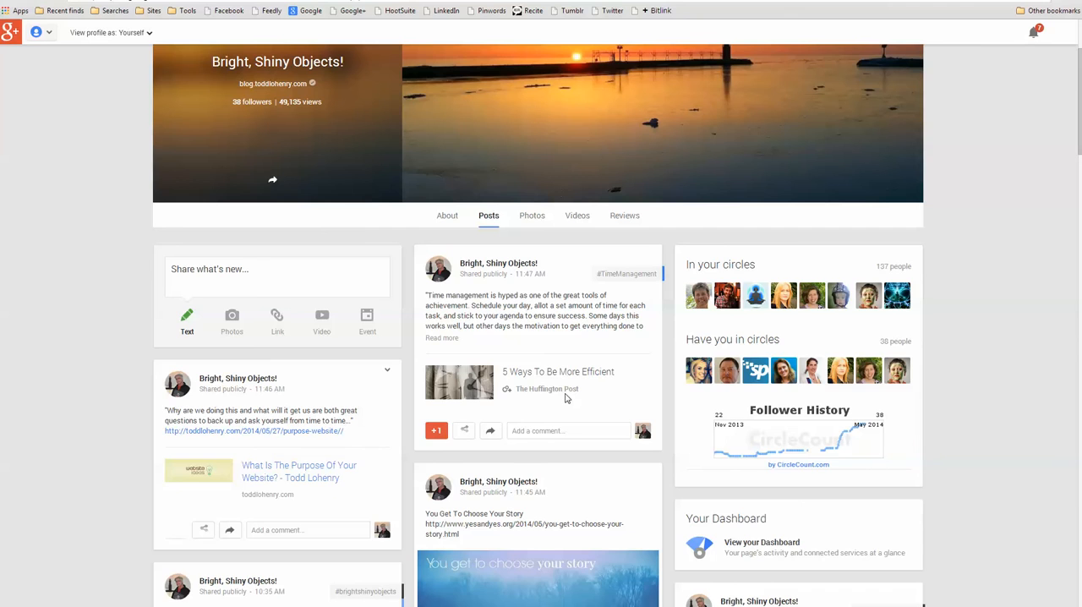
pyautogui.click(181, 531)
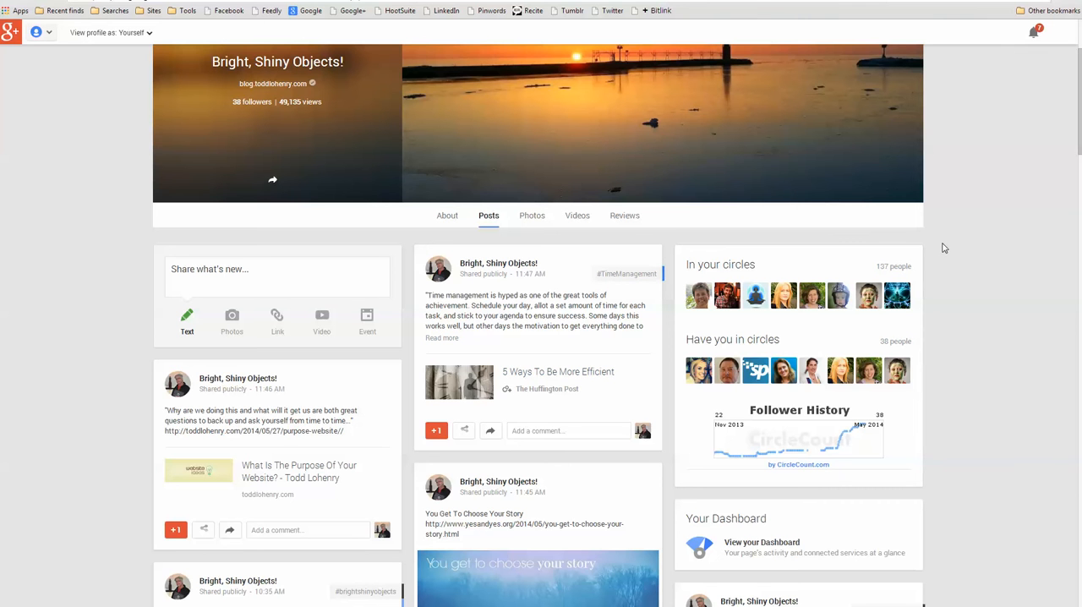
pyautogui.moveTo(957, 226)
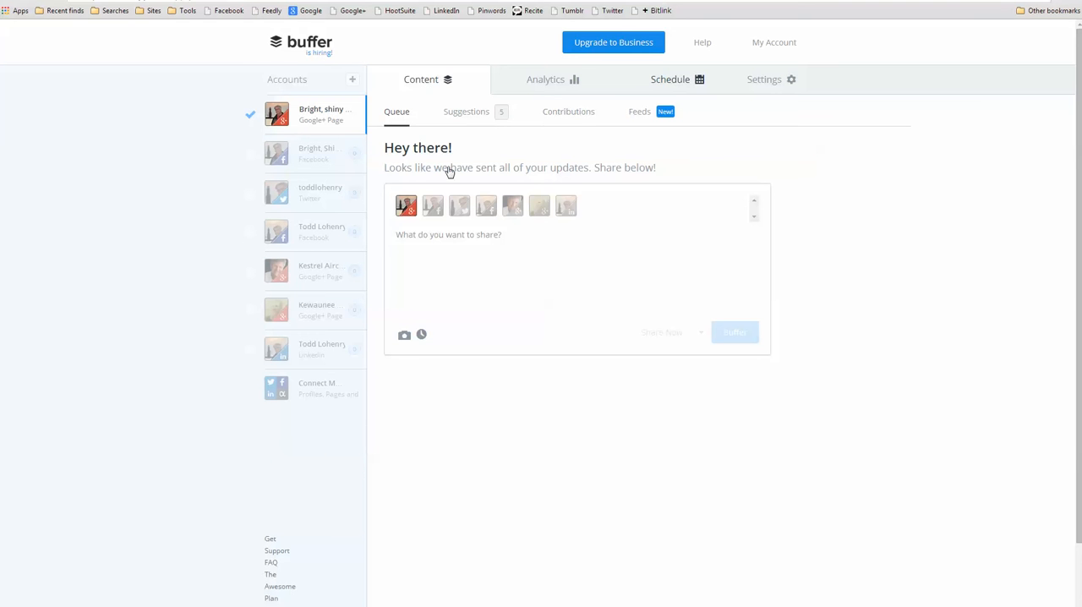
# Step: Select the Bright, Shiny Objects Google+ Page account on the Buffer dashboard
pyautogui.click(669, 78)
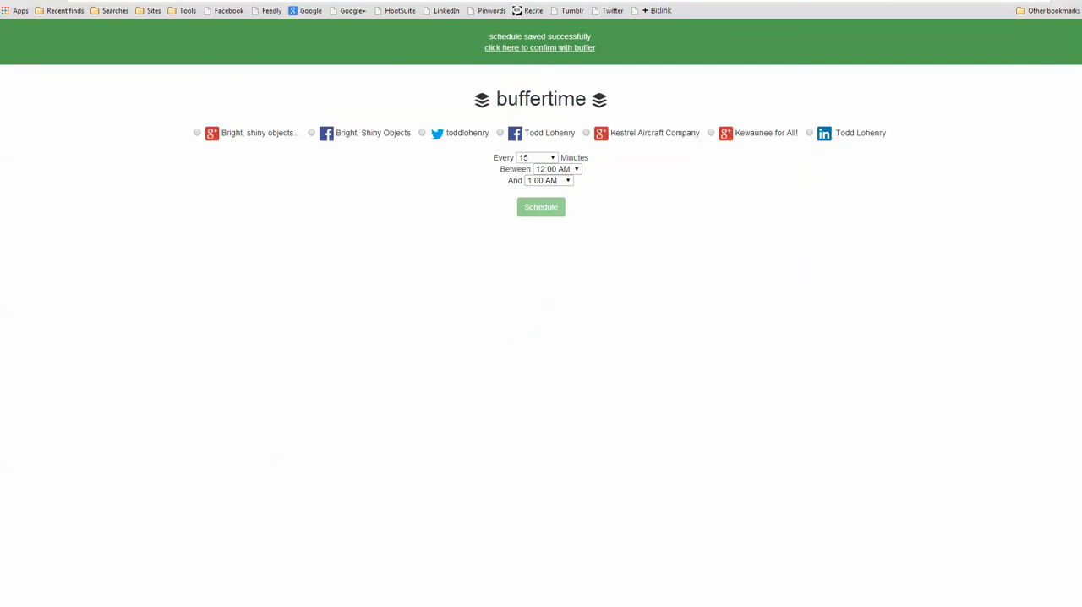
pyautogui.moveTo(362, 237)
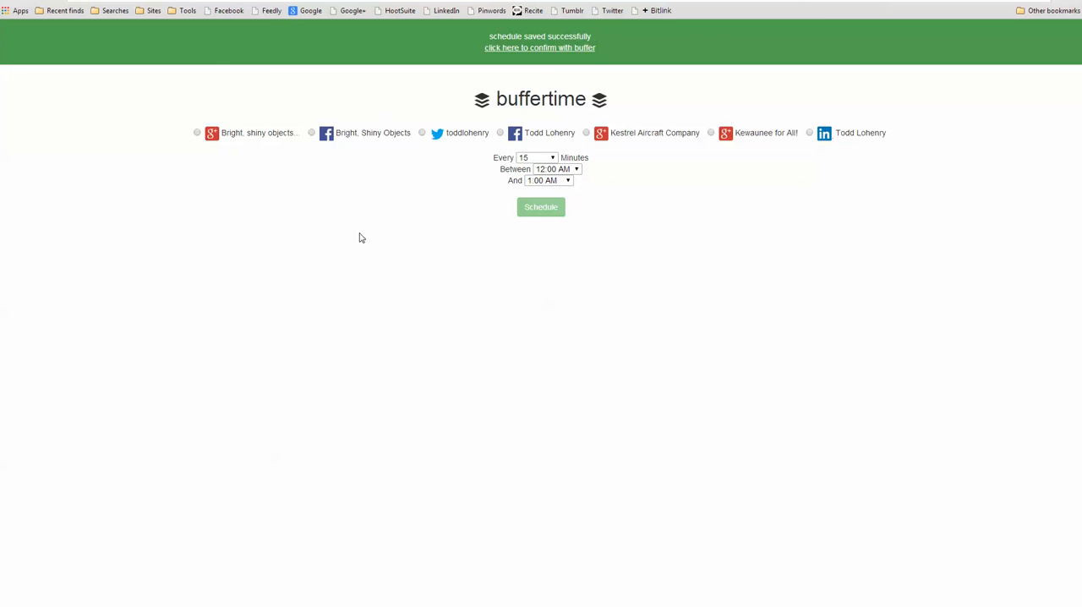
pyautogui.moveTo(349, 257)
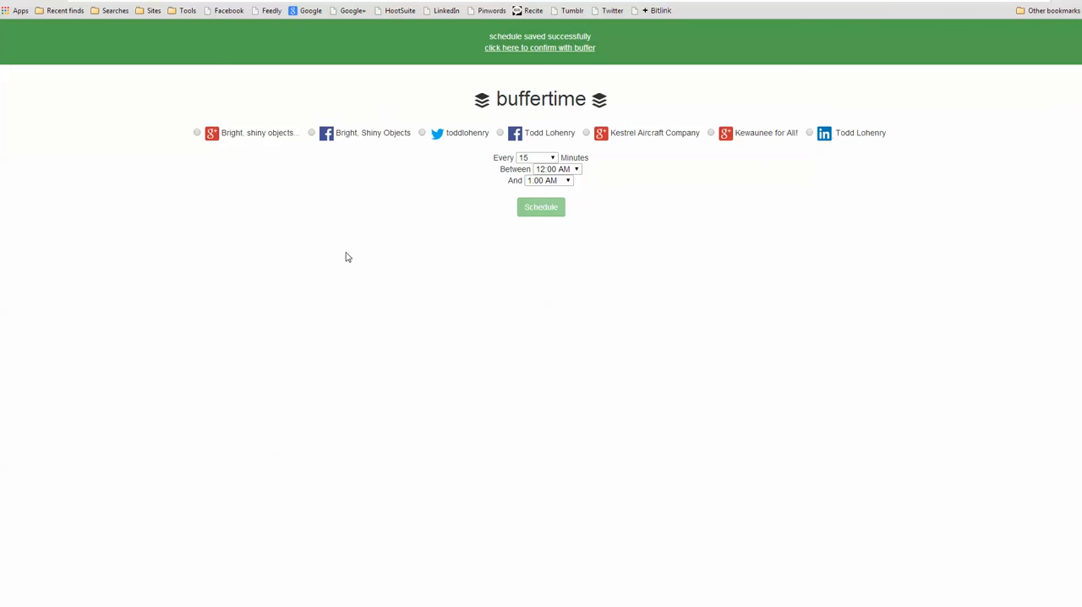
pyautogui.moveTo(524, 127)
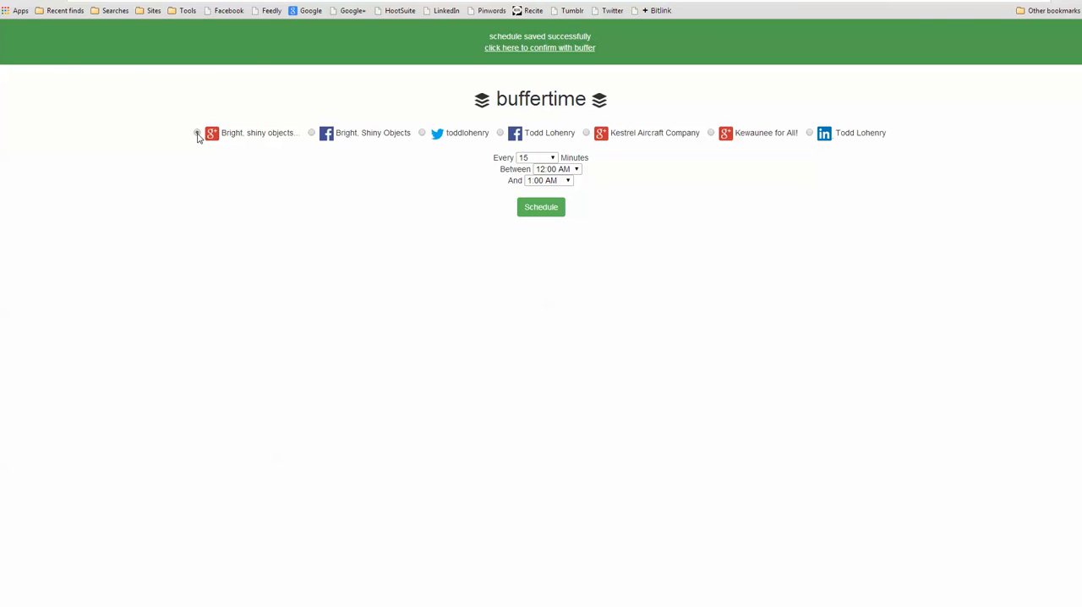
# Step: Schedule the Bright, Shiny Objects Google+ page for every 30 minutes, 5:00 AM to 9:00 PM
pyautogui.click(198, 132)
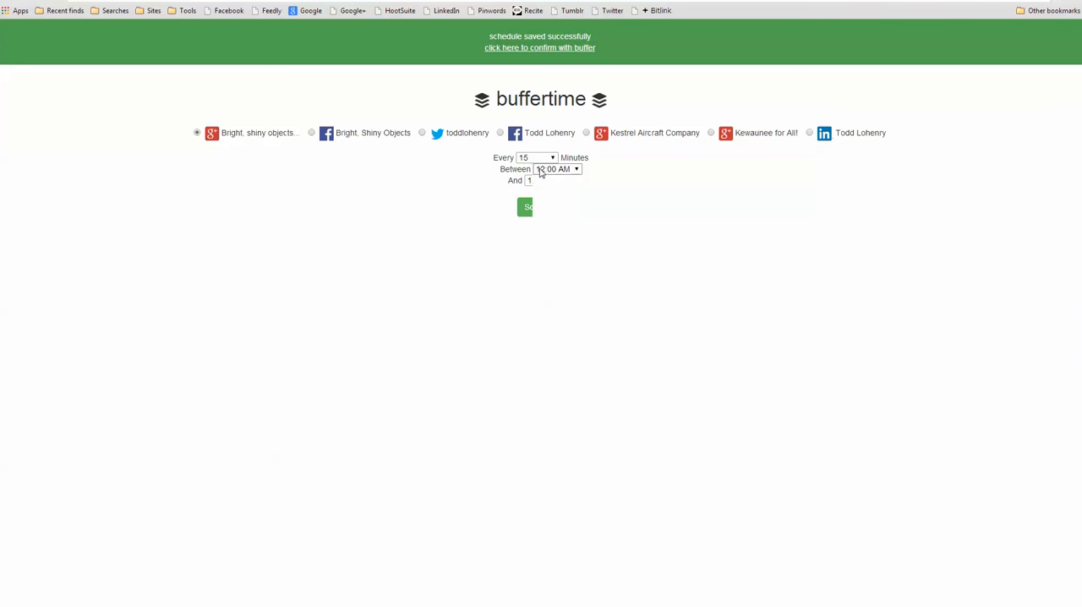
pyautogui.click(577, 169)
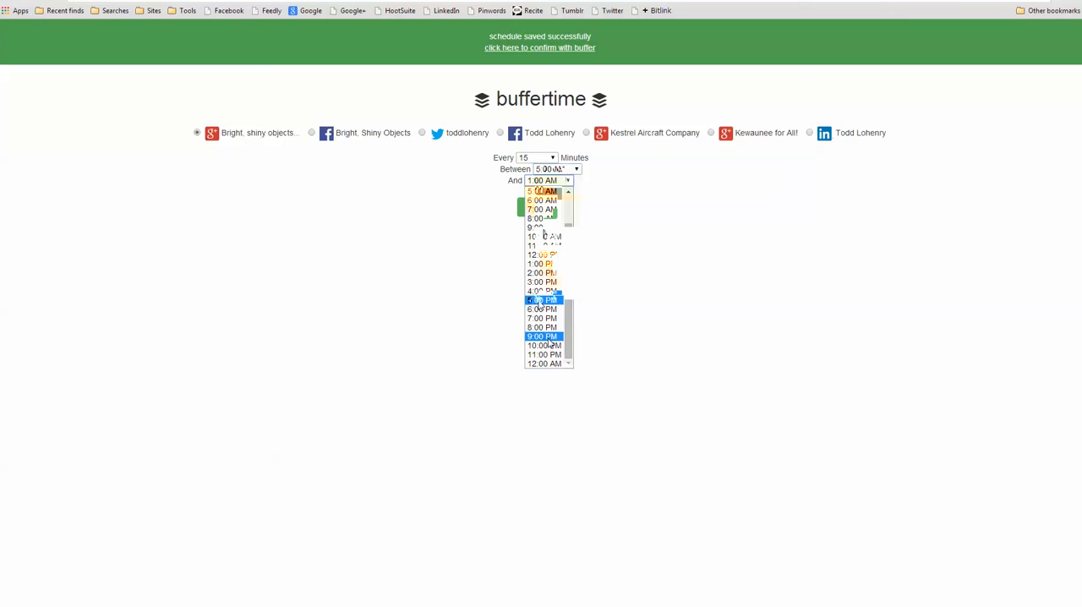
pyautogui.click(541, 335)
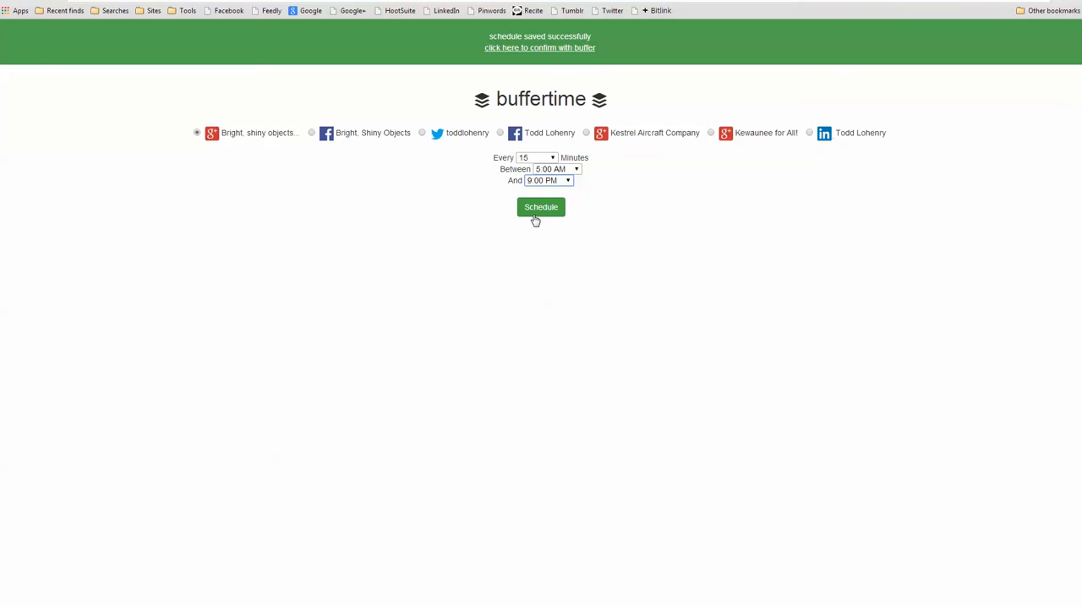
pyautogui.click(534, 157)
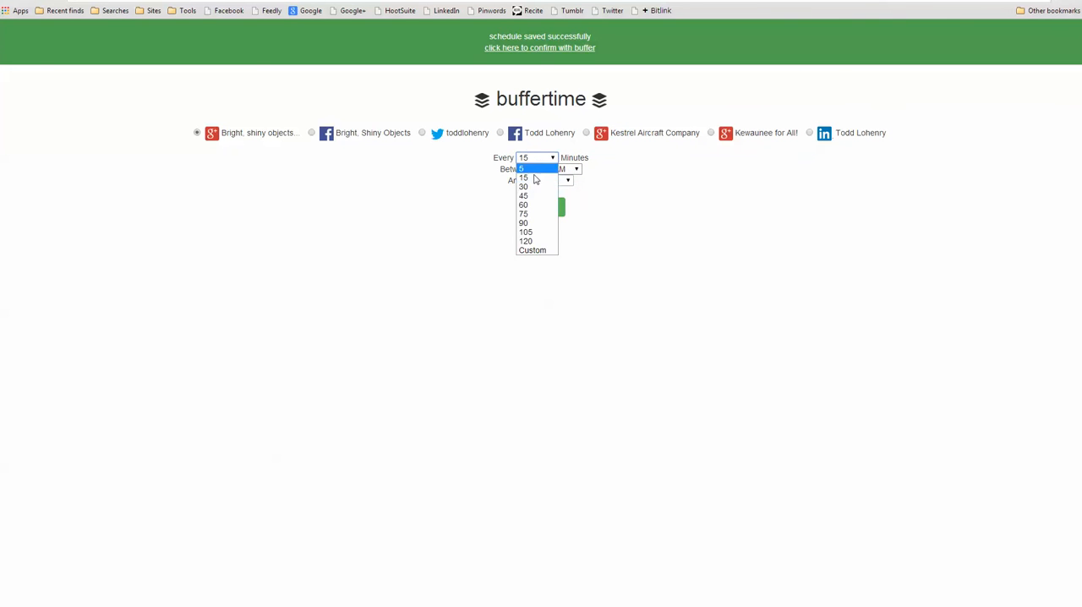
pyautogui.click(524, 186)
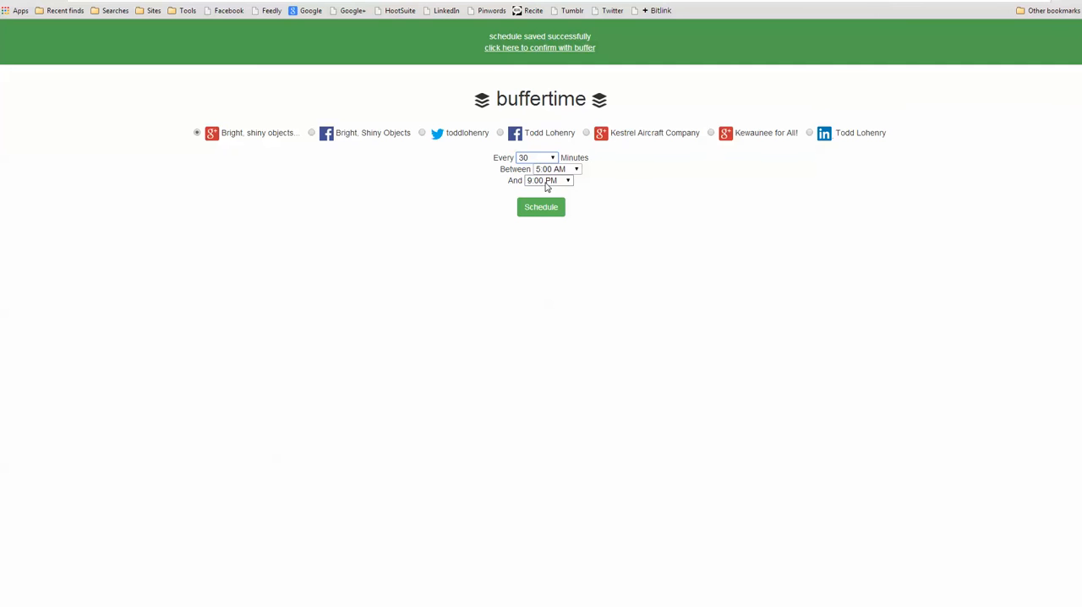
pyautogui.moveTo(480, 267)
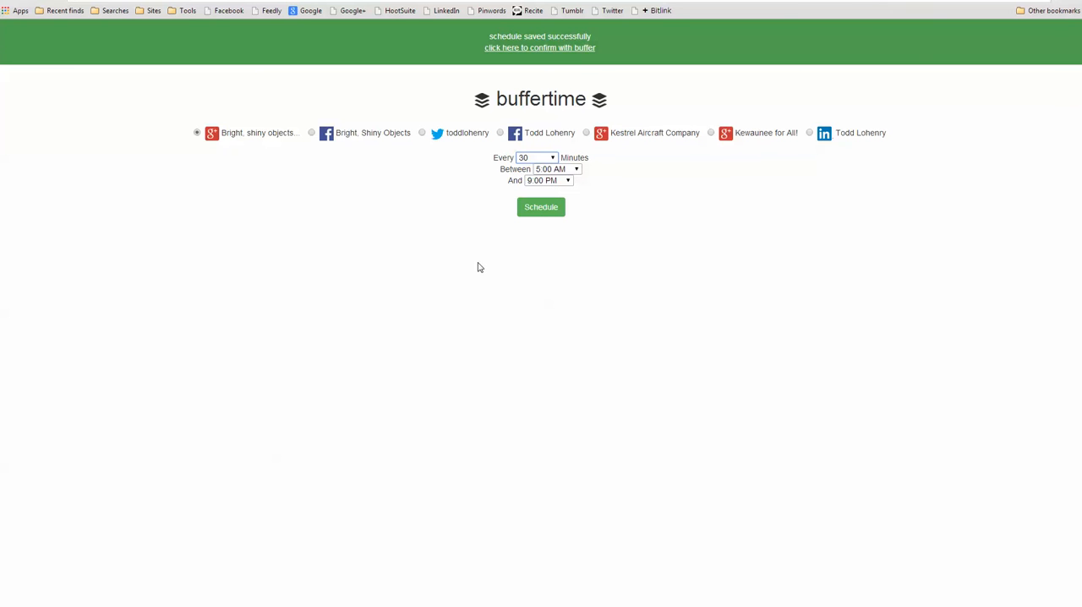
pyautogui.moveTo(541, 211)
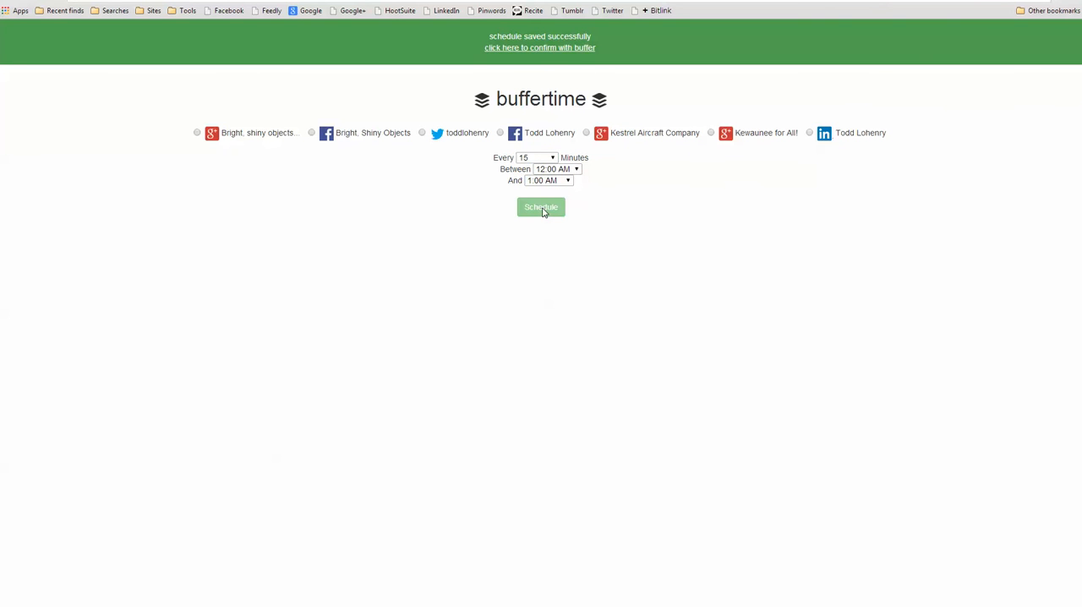
pyautogui.moveTo(556, 54)
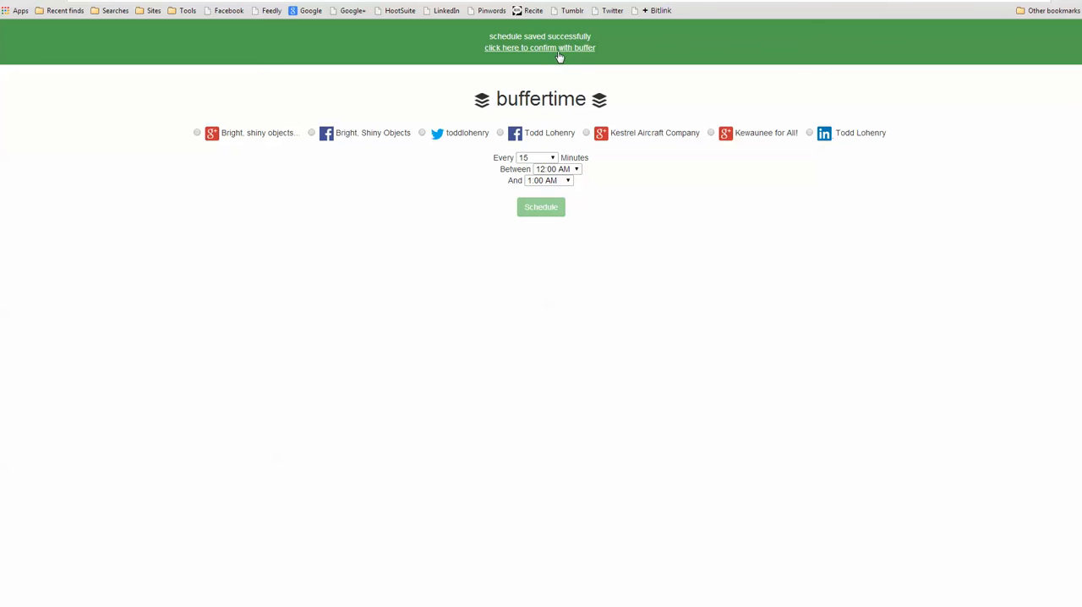
# Step: Confirm the saved schedule with Buffer, listing 33 daily times from 5:00 AM
pyautogui.click(539, 47)
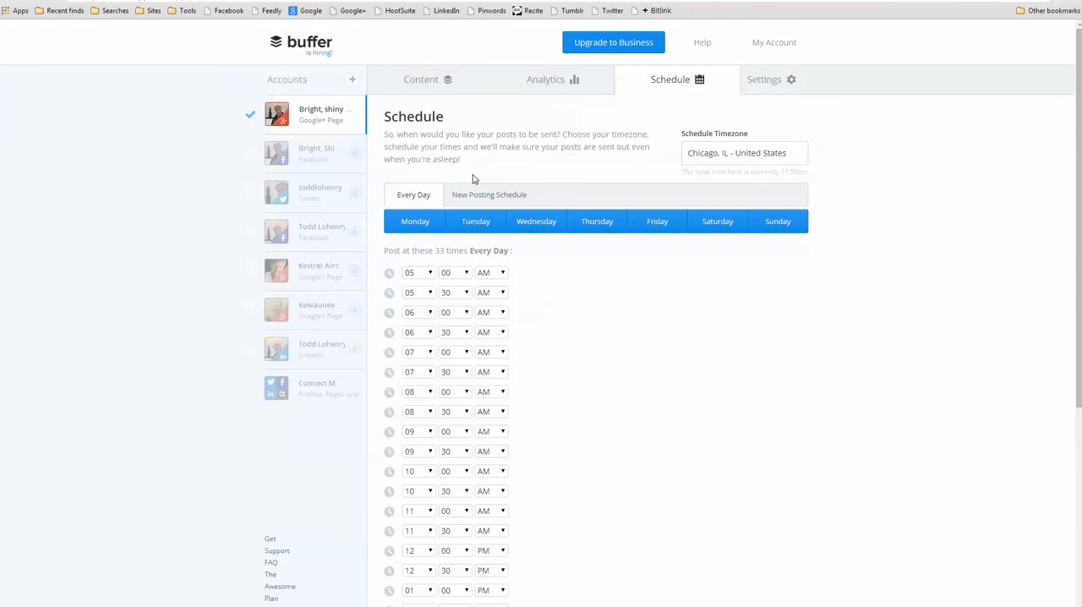
pyautogui.moveTo(511, 166)
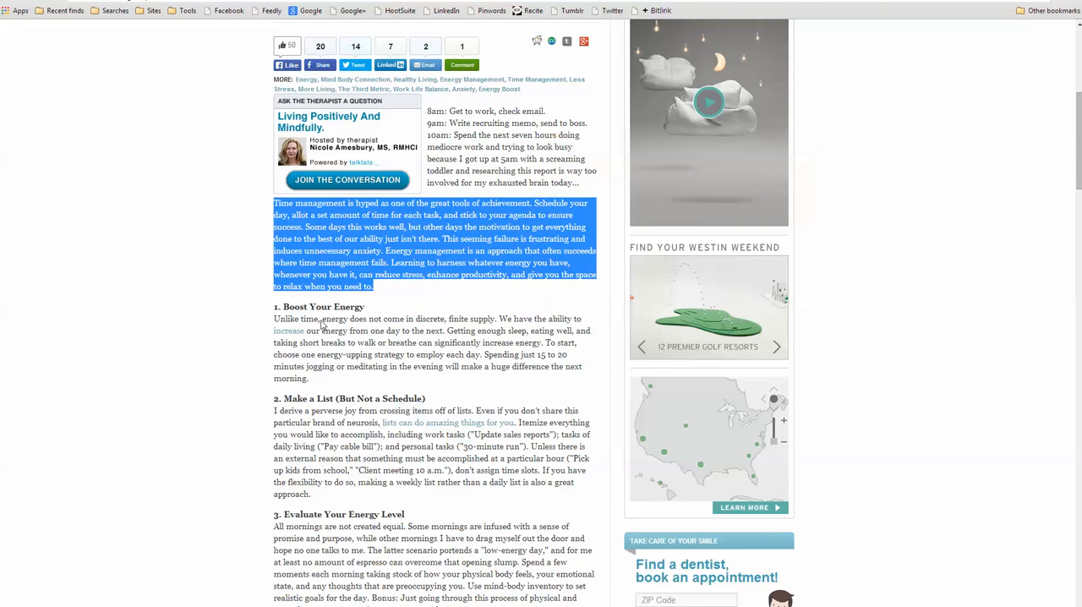
# Step: Queue the Boost Your Energy passage as a quote with its Huffington Post link
pyautogui.moveTo(274, 318); pyautogui.dragTo(315, 354)
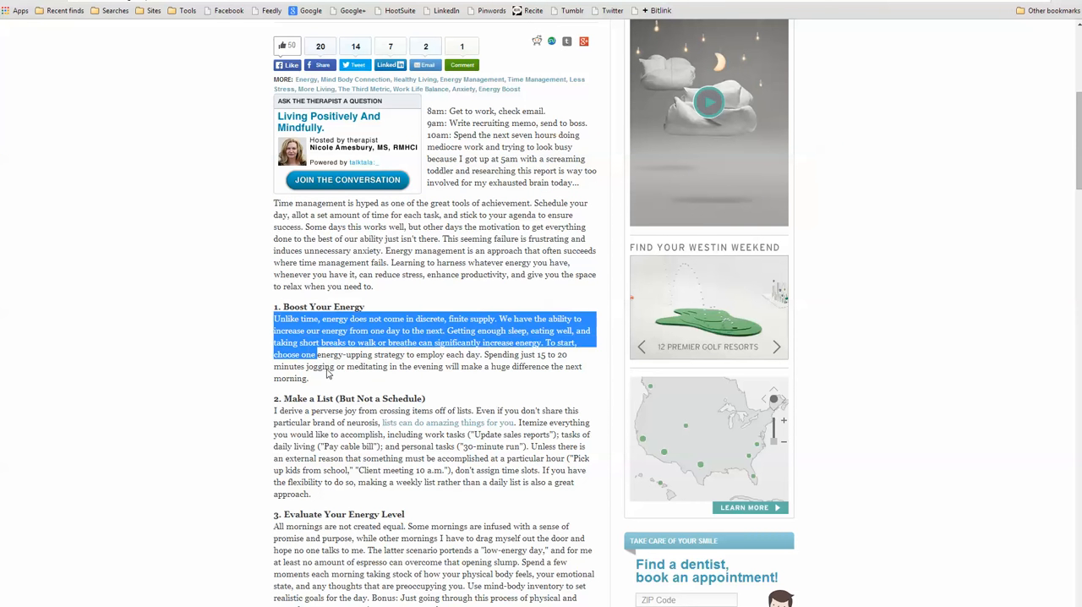
pyautogui.rightClick(330, 364)
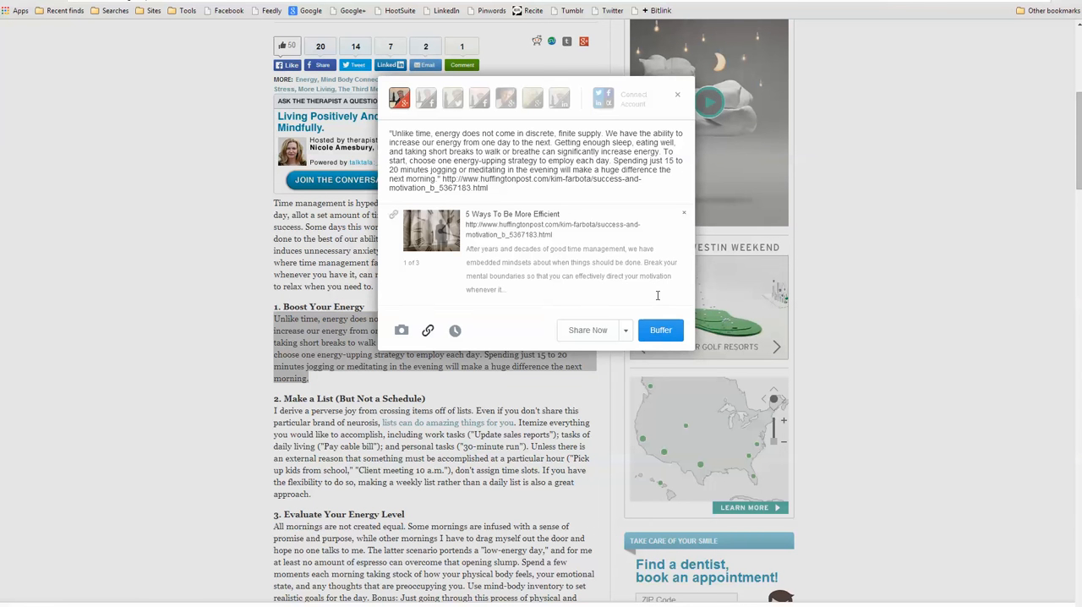
pyautogui.moveTo(661, 329)
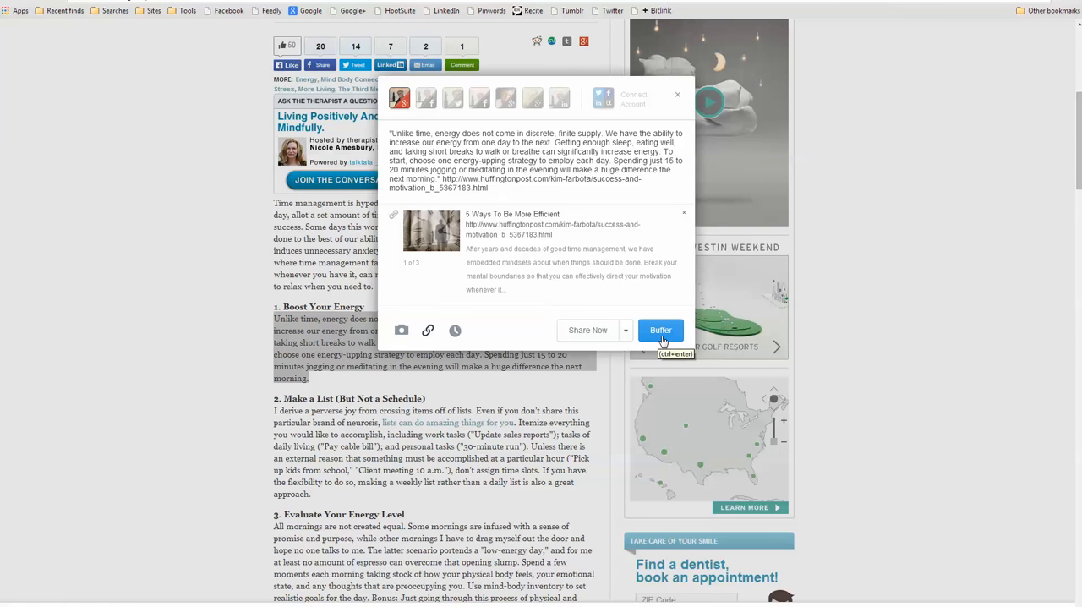
pyautogui.click(659, 330)
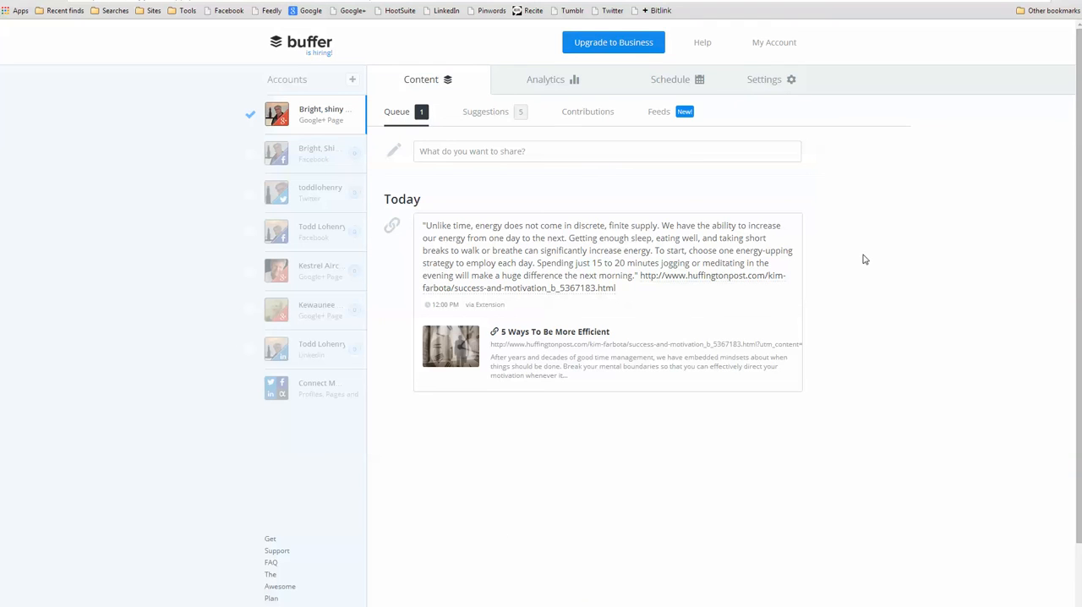
pyautogui.moveTo(440, 312)
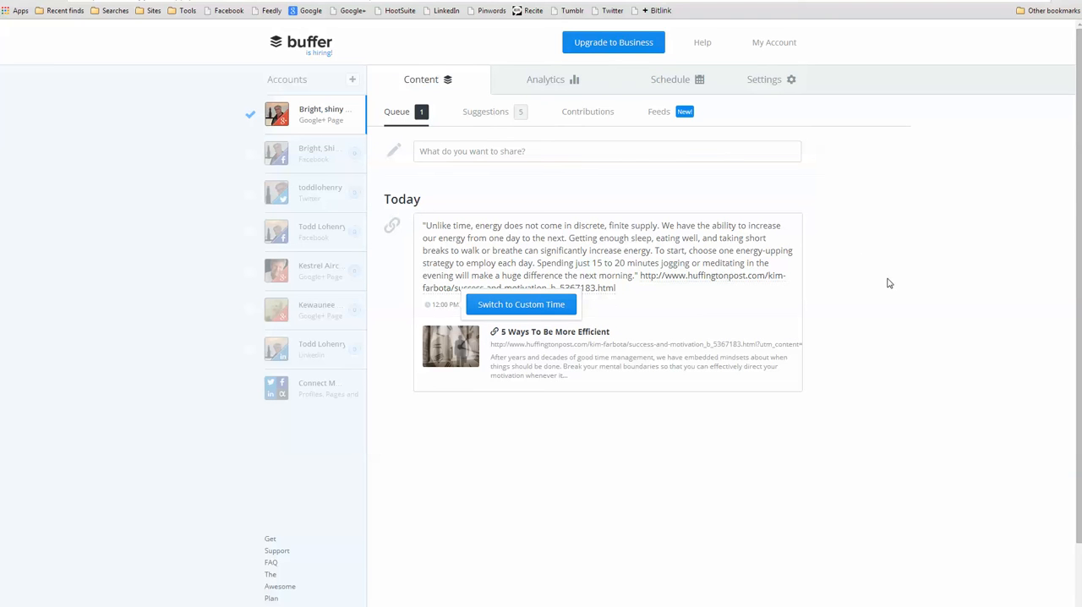
pyautogui.moveTo(519, 200)
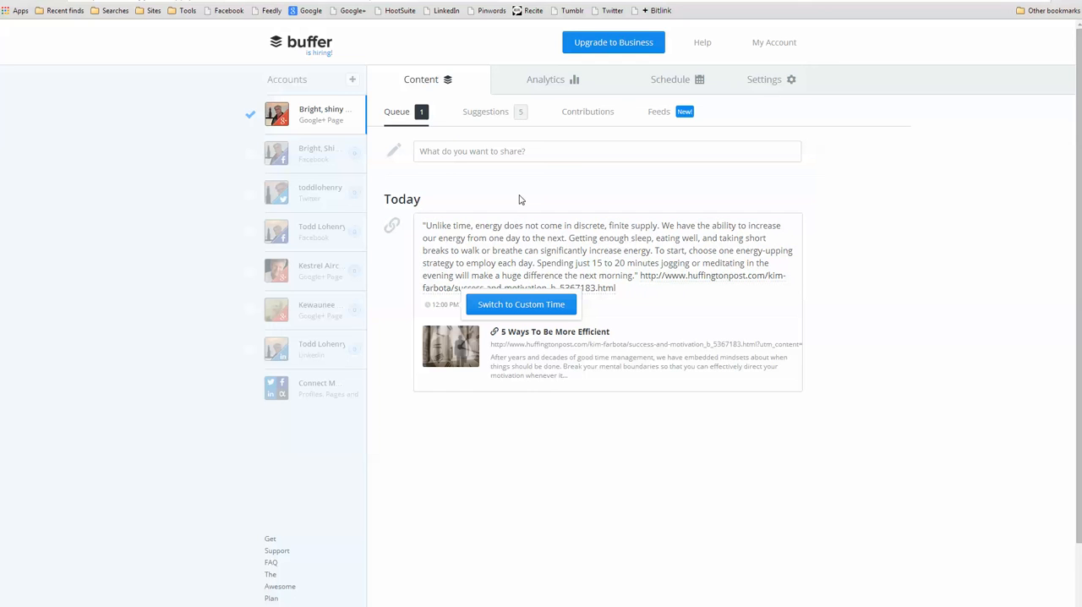
pyautogui.moveTo(507, 115)
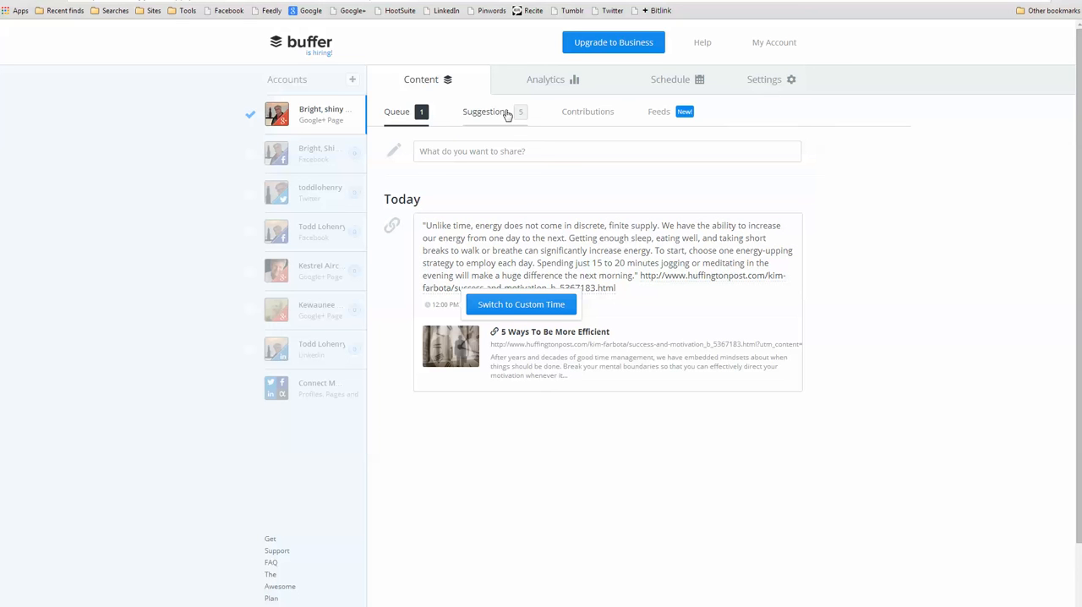
pyautogui.moveTo(957, 154)
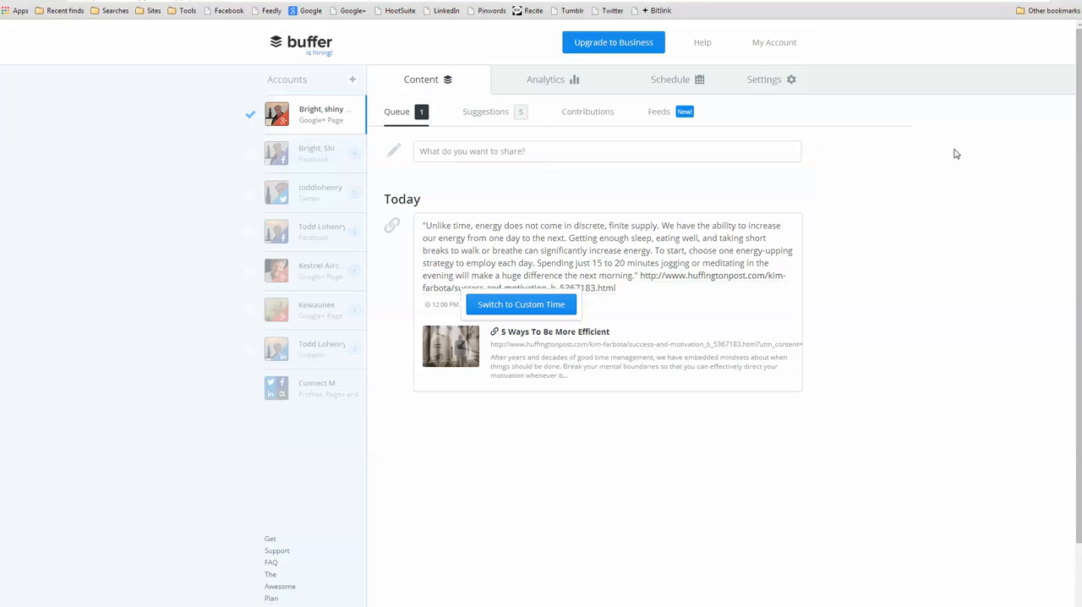
pyautogui.moveTo(972, 176)
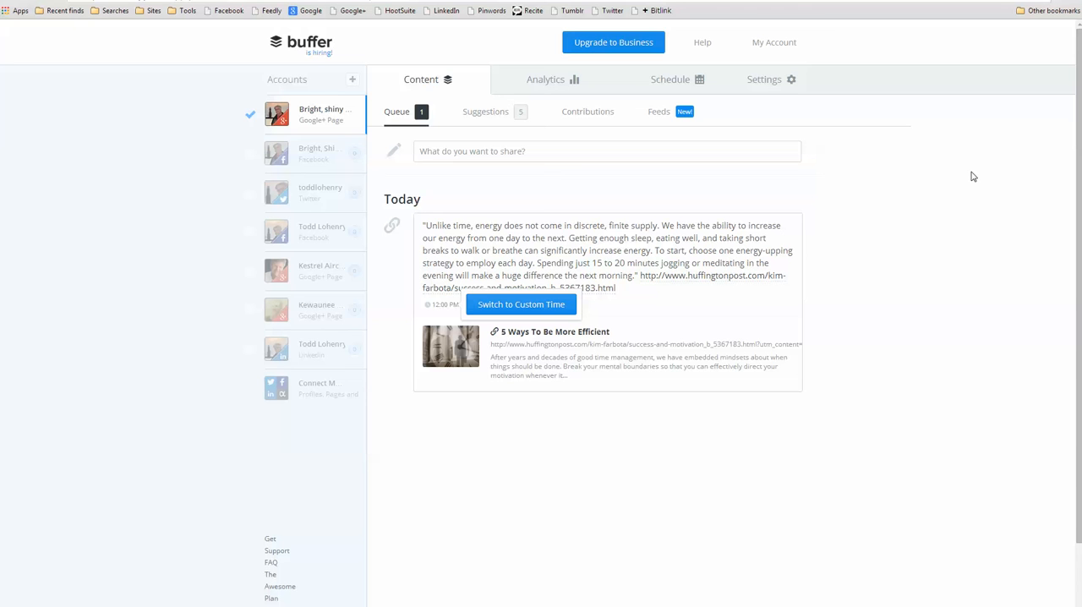
pyautogui.moveTo(700, 46)
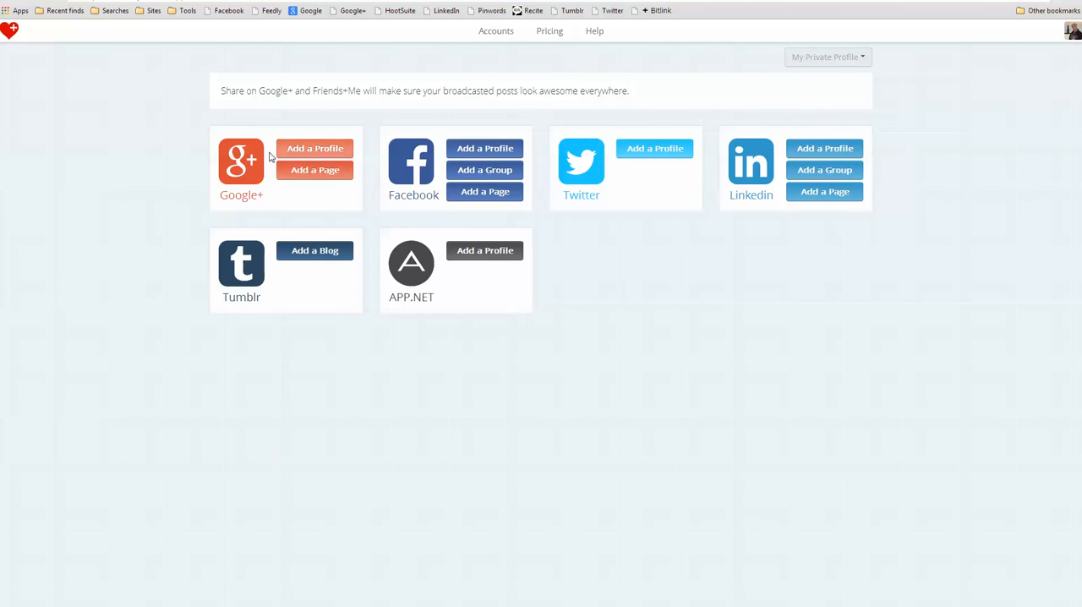
pyautogui.moveTo(291, 180)
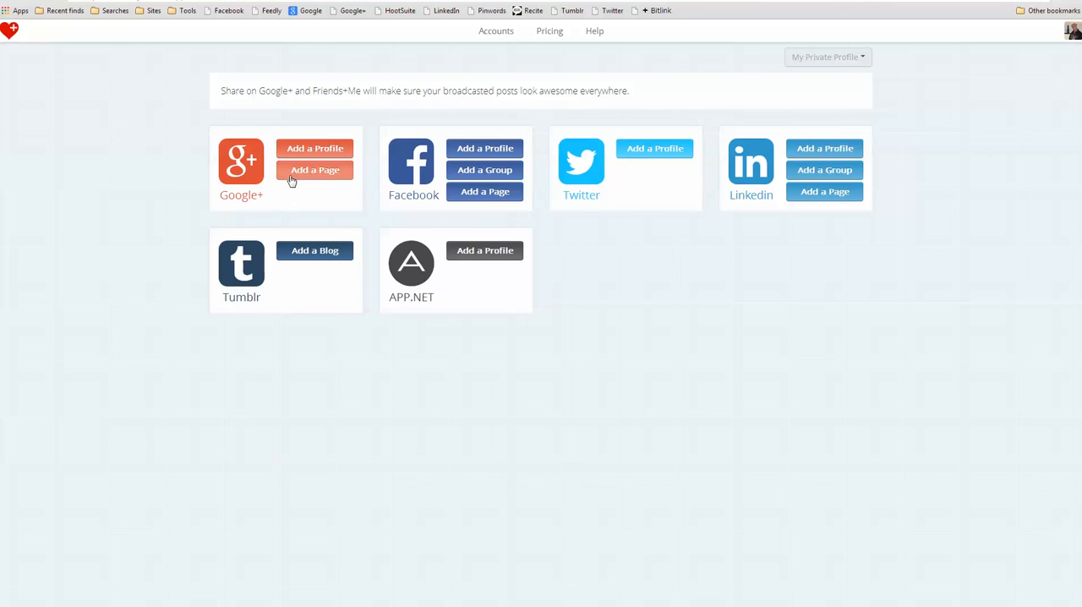
pyautogui.moveTo(484, 149)
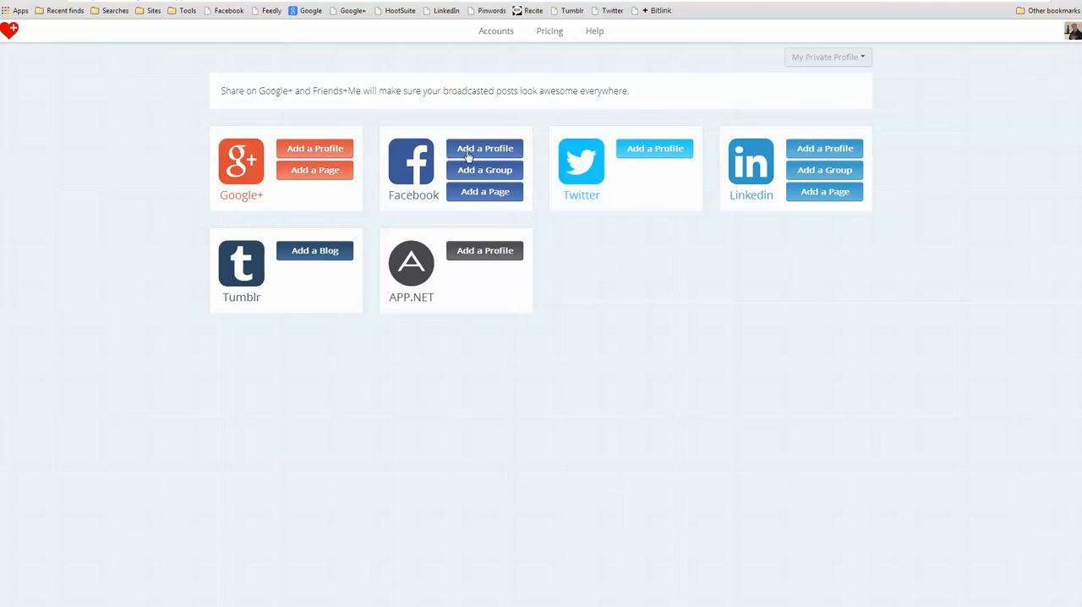
pyautogui.moveTo(812, 191)
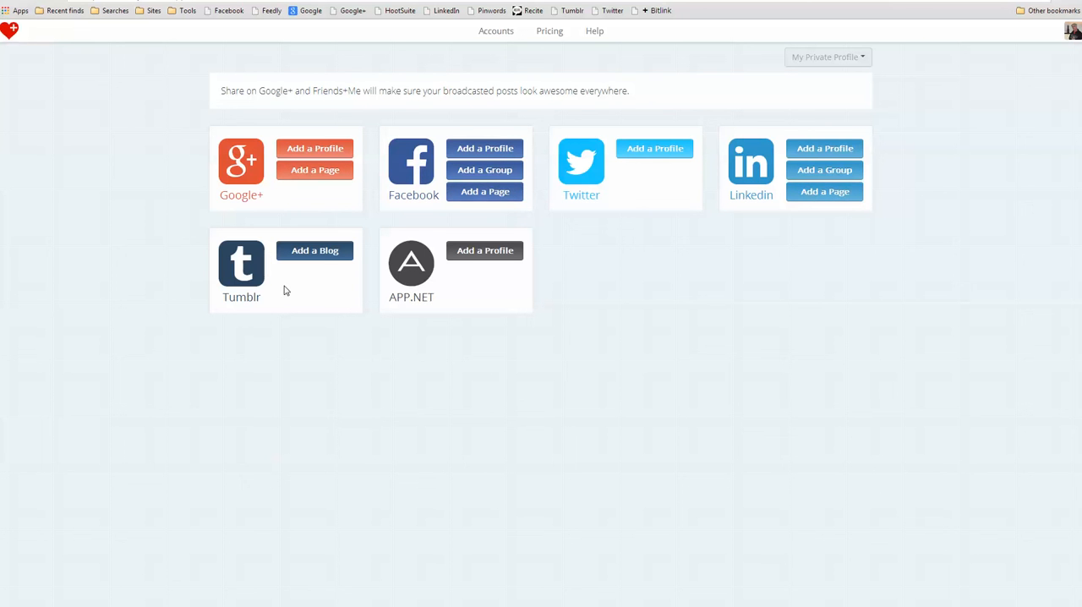
pyautogui.moveTo(280, 294)
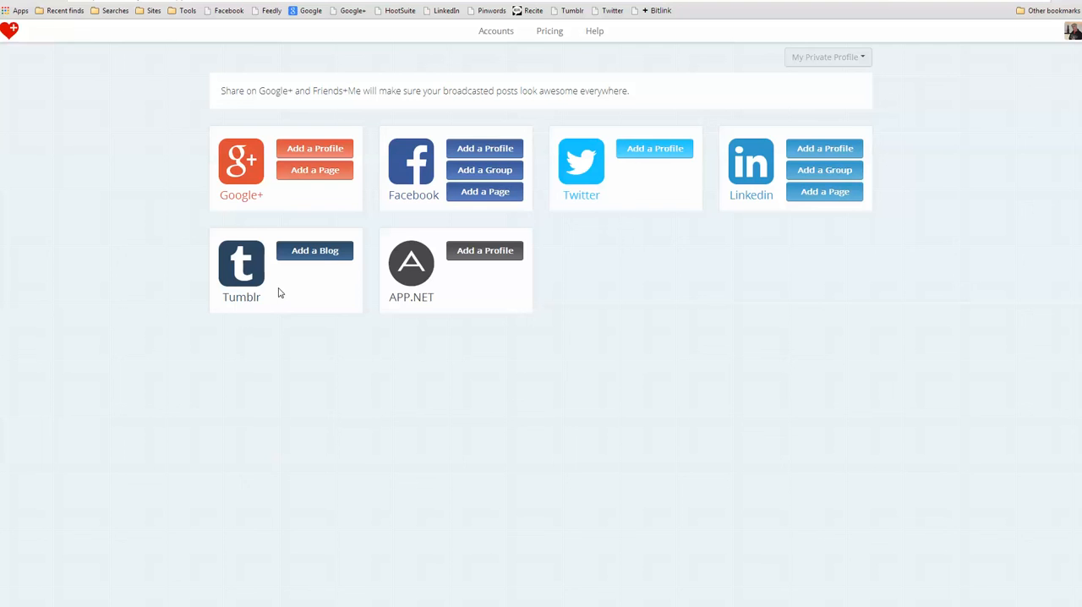
pyautogui.moveTo(697, 295)
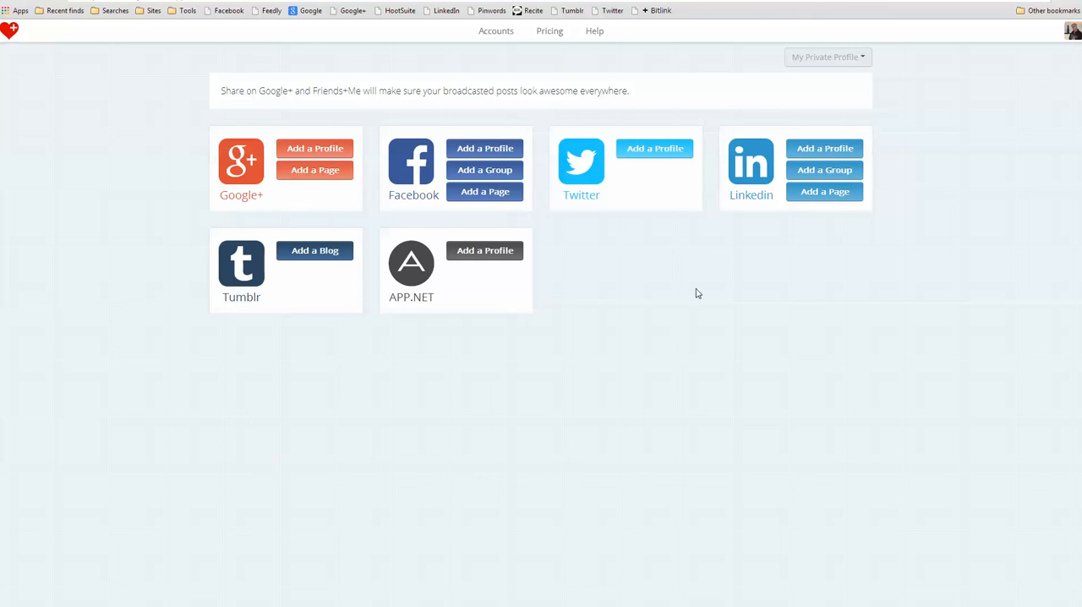
pyautogui.moveTo(552, 125)
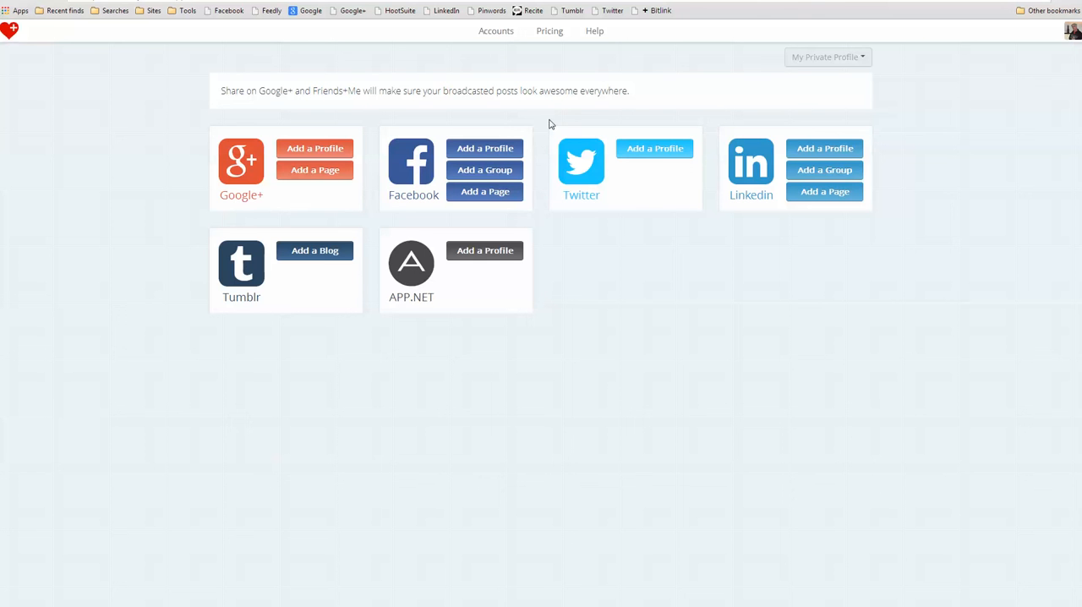
# Step: List the connected accounts and select the Bright, shiny objects Google+ page
pyautogui.click(495, 31)
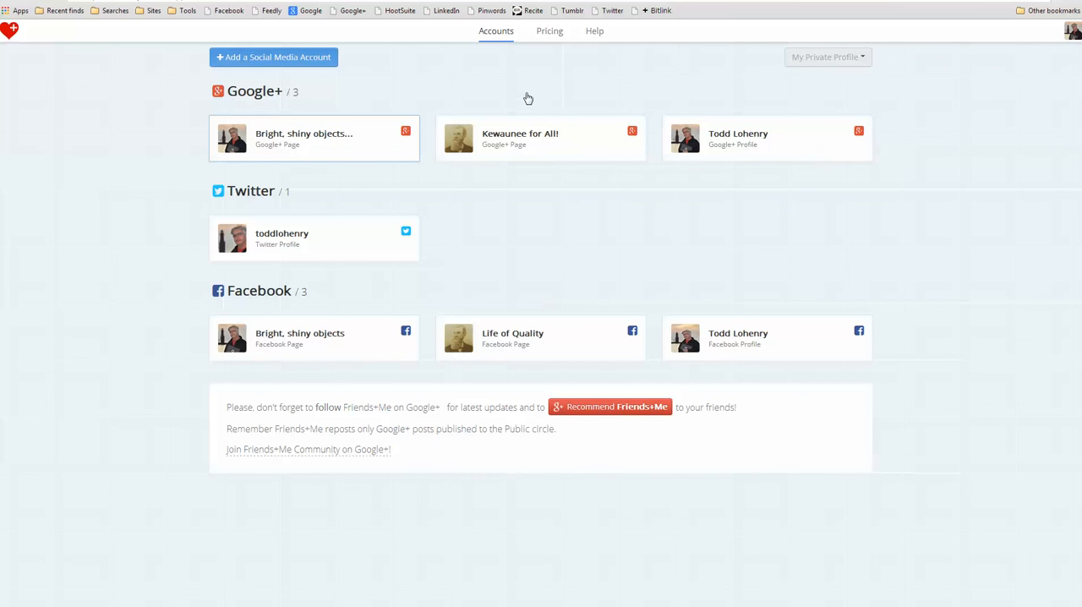
pyautogui.click(304, 138)
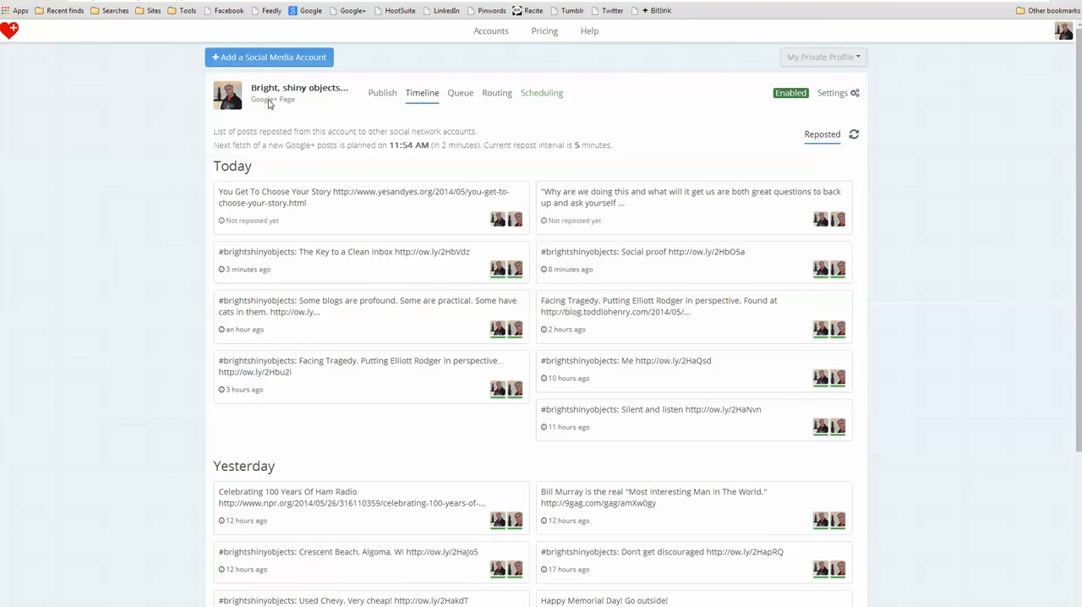
pyautogui.moveTo(497, 98)
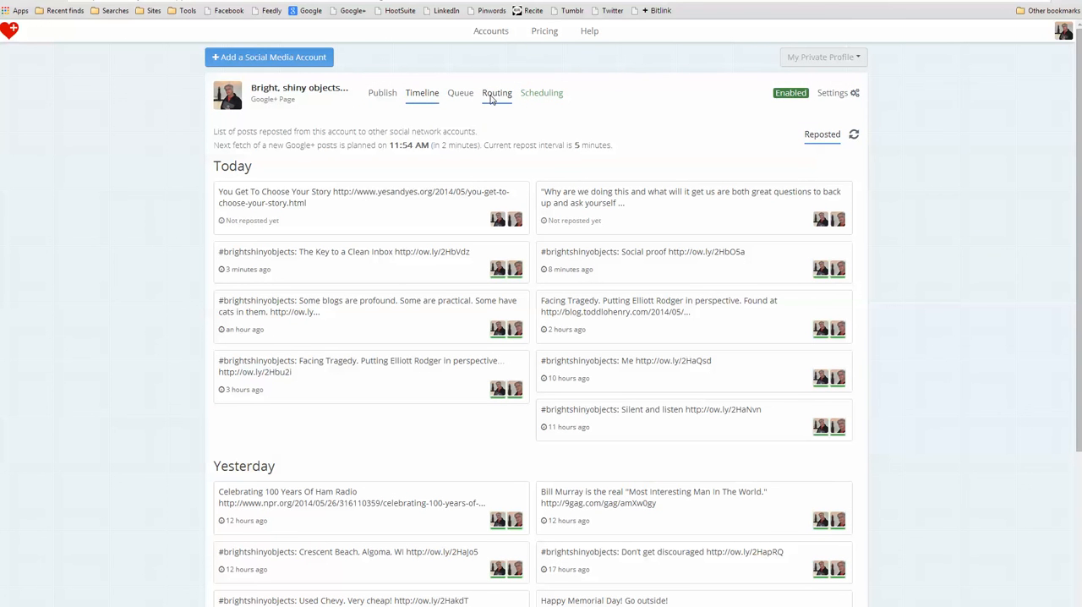
# Step: Review the Routing tab's Facebook page and toddlohenry Twitter destinations for the Google+ page
pyautogui.click(497, 93)
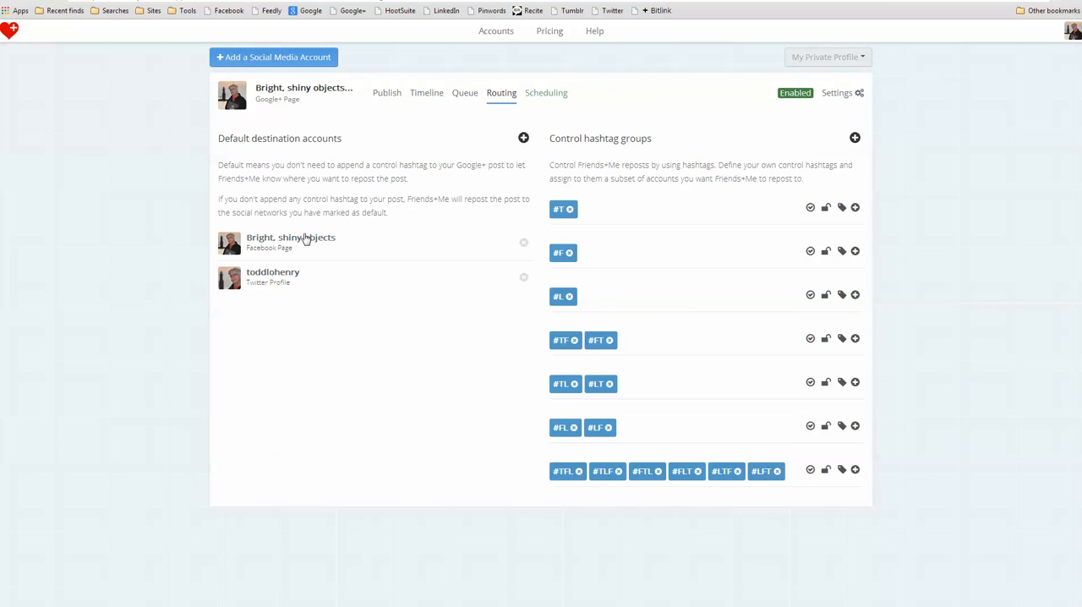
pyautogui.moveTo(294, 250)
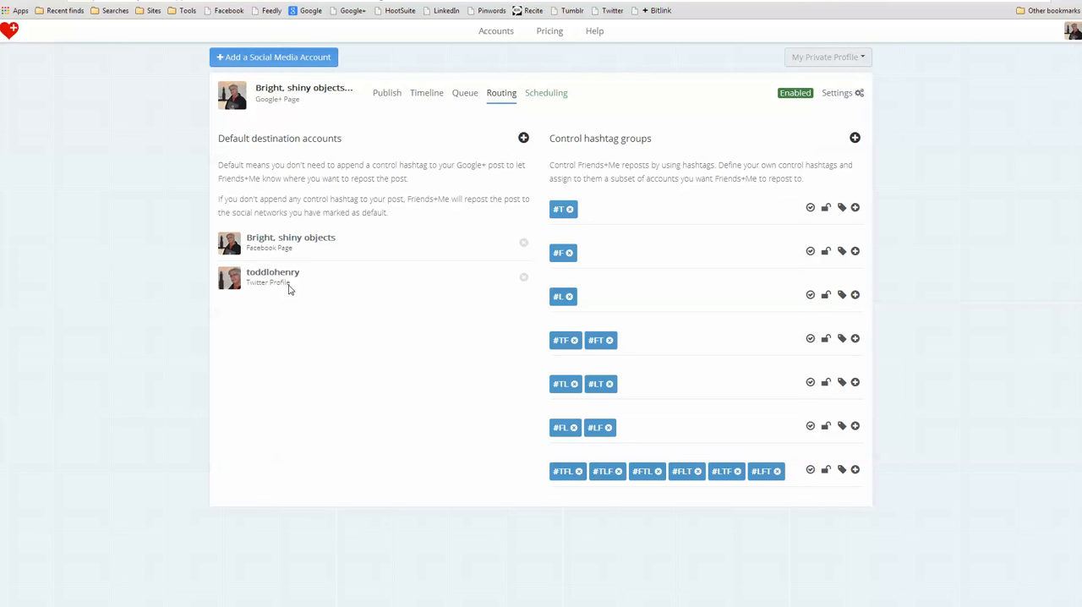
pyautogui.moveTo(341, 282)
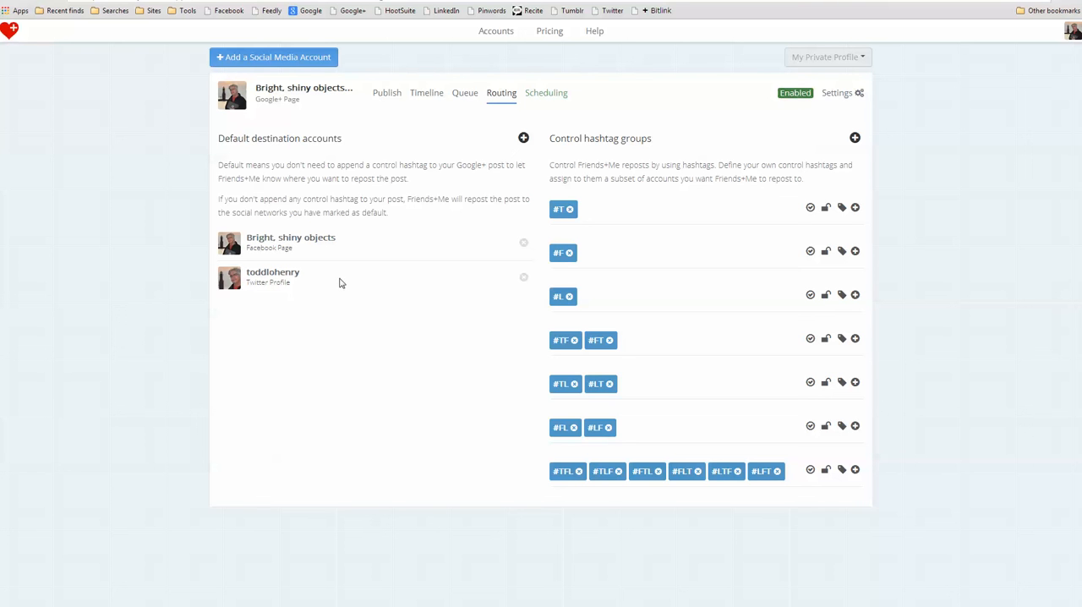
pyautogui.moveTo(340, 295)
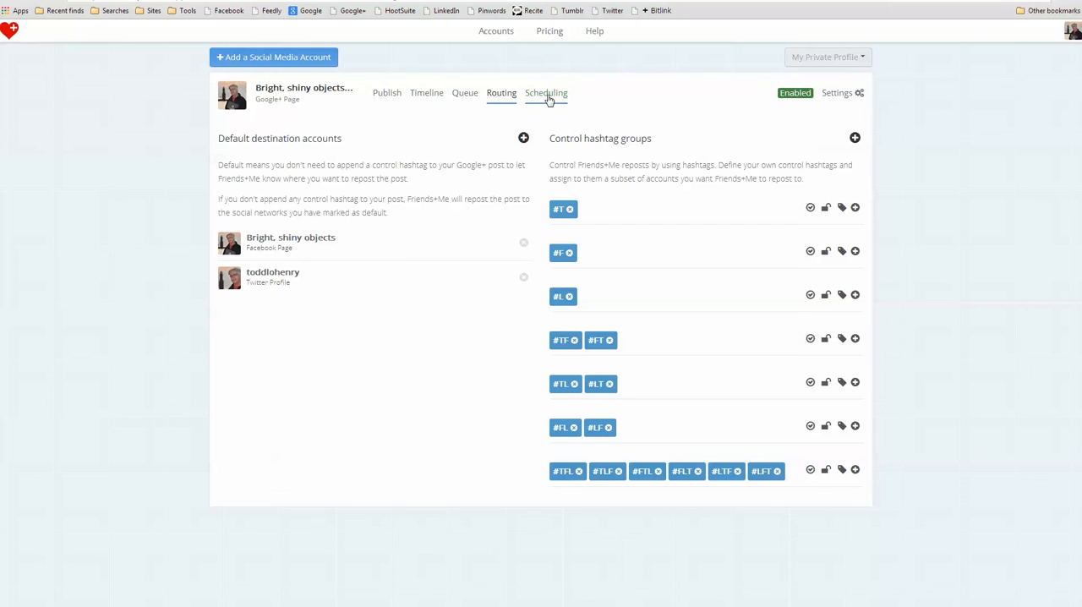
pyautogui.click(545, 93)
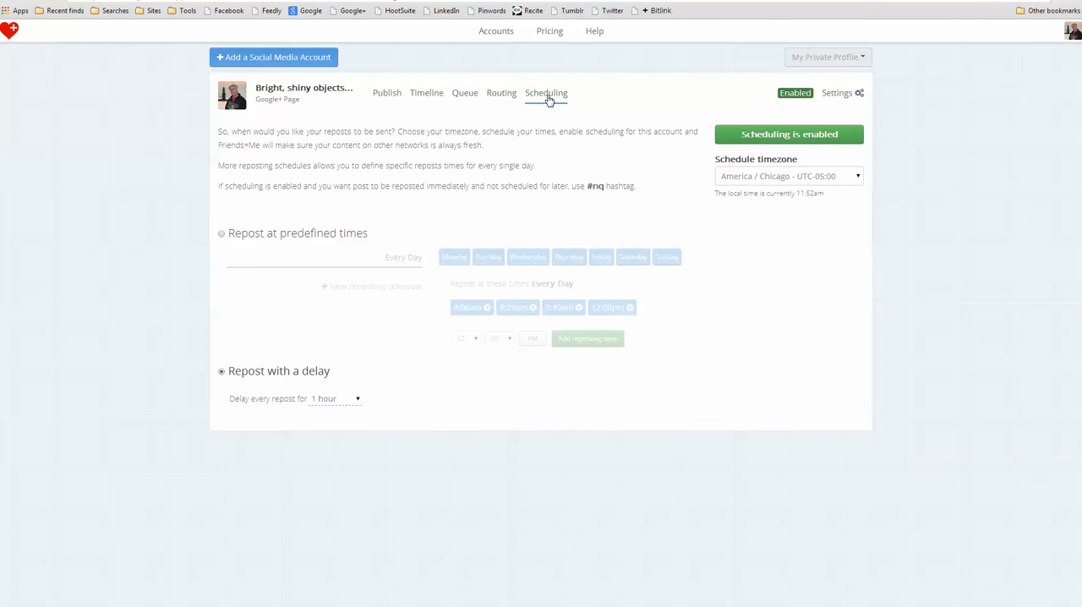
# Step: Set the repost delay to 15 minutes and return to the Accounts overview
pyautogui.click(335, 399)
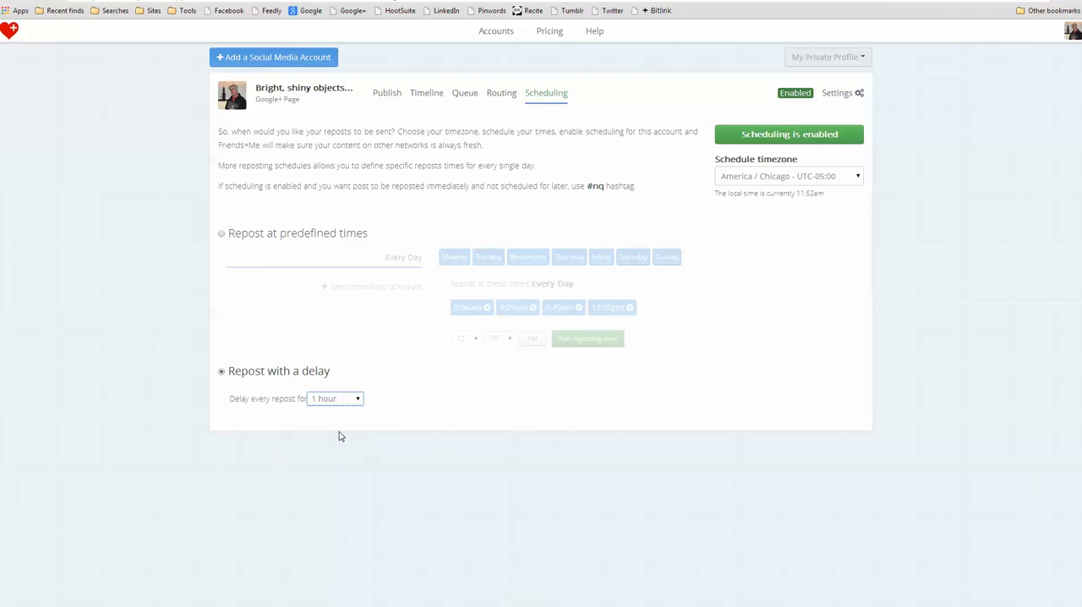
pyautogui.click(334, 399)
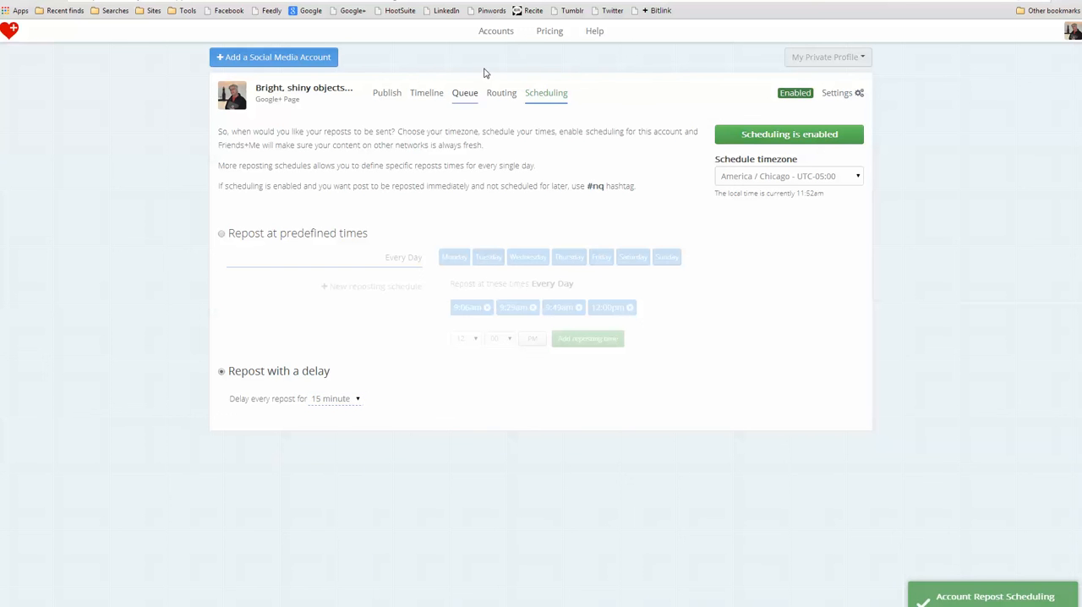
pyautogui.moveTo(508, 47)
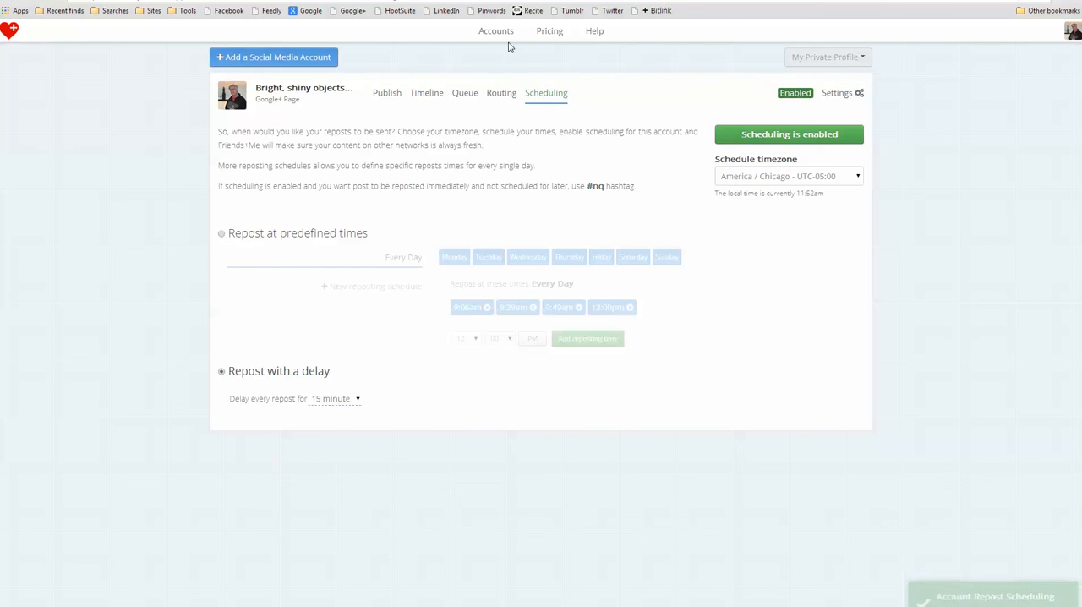
pyautogui.click(495, 30)
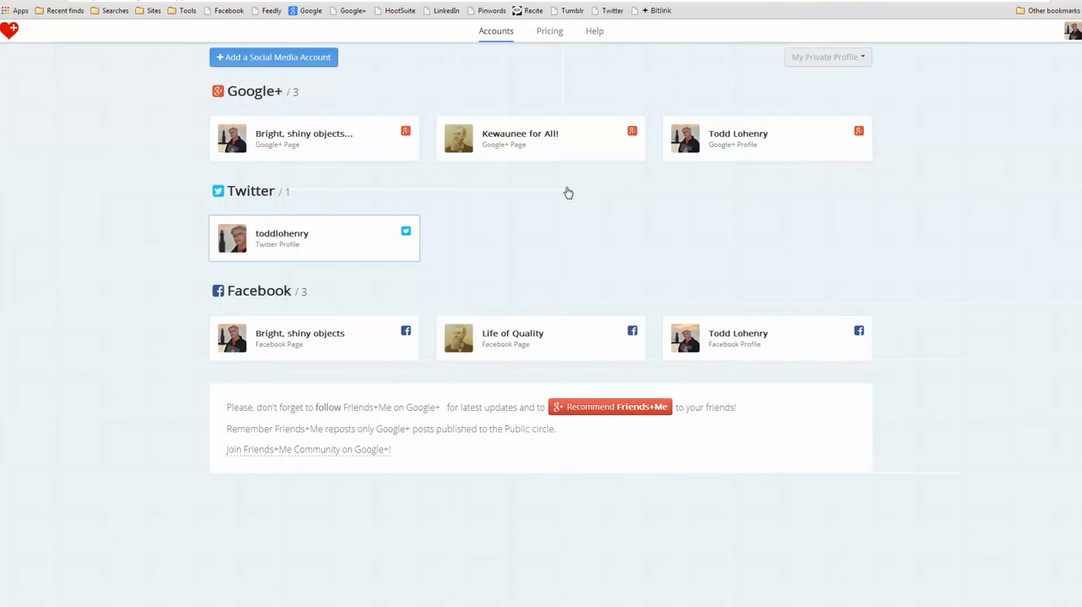
pyautogui.click(315, 239)
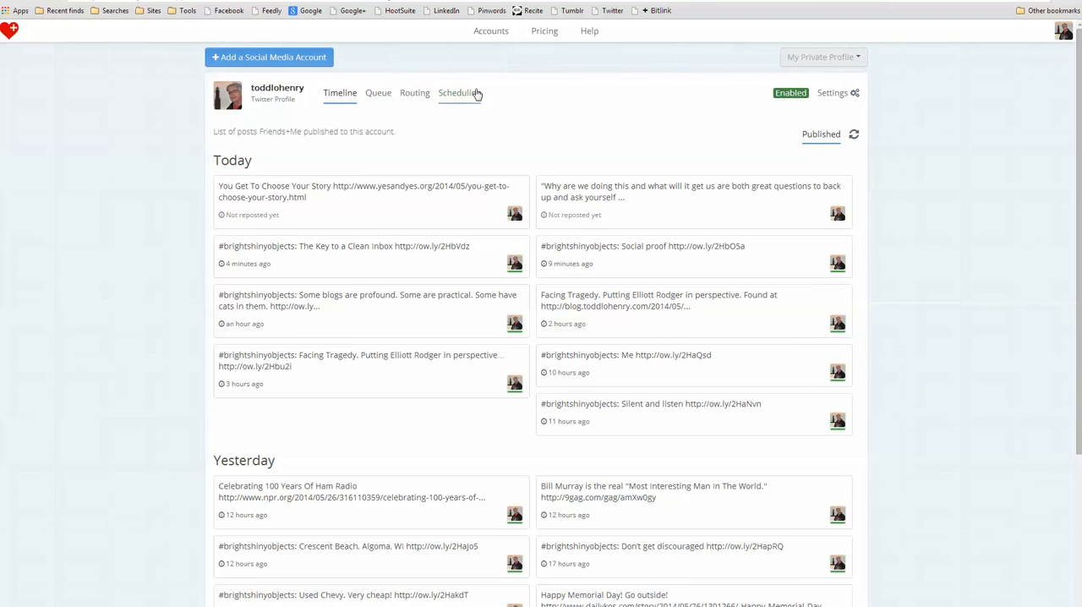
pyautogui.click(455, 93)
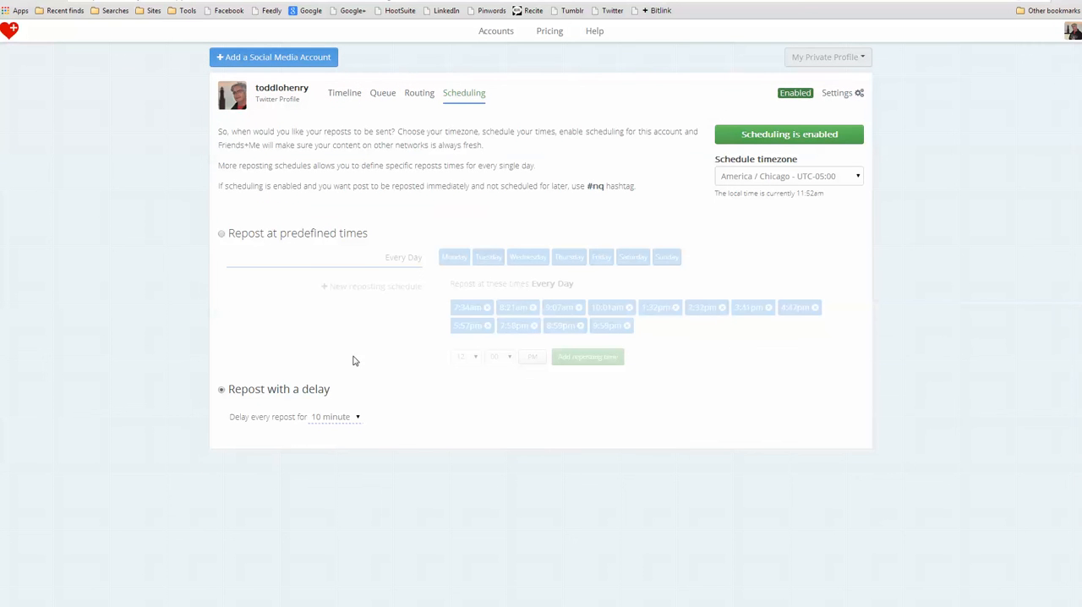
pyautogui.moveTo(334, 423)
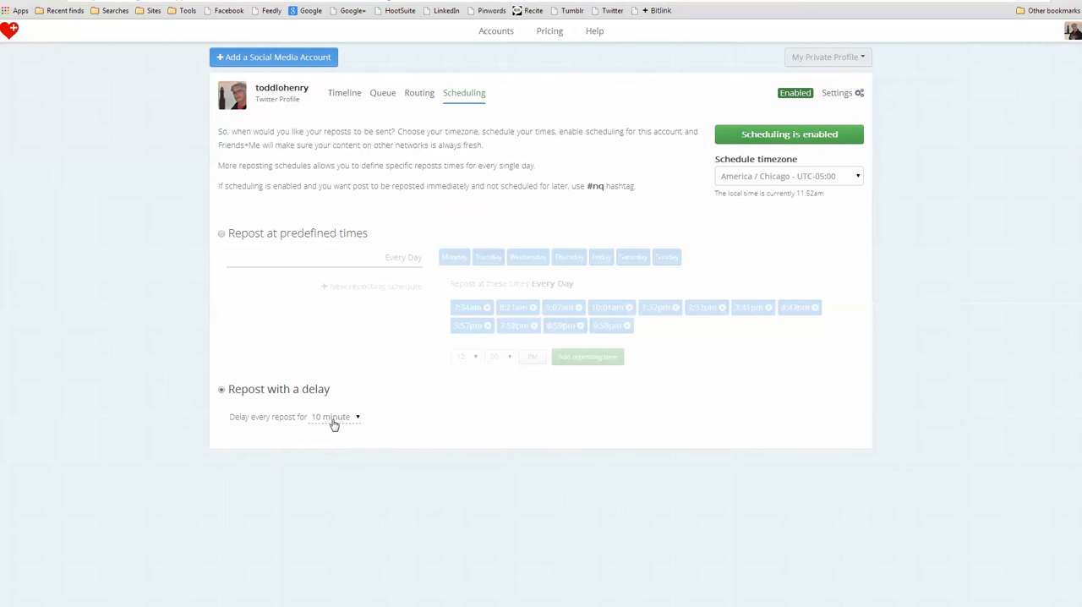
pyautogui.moveTo(477, 95)
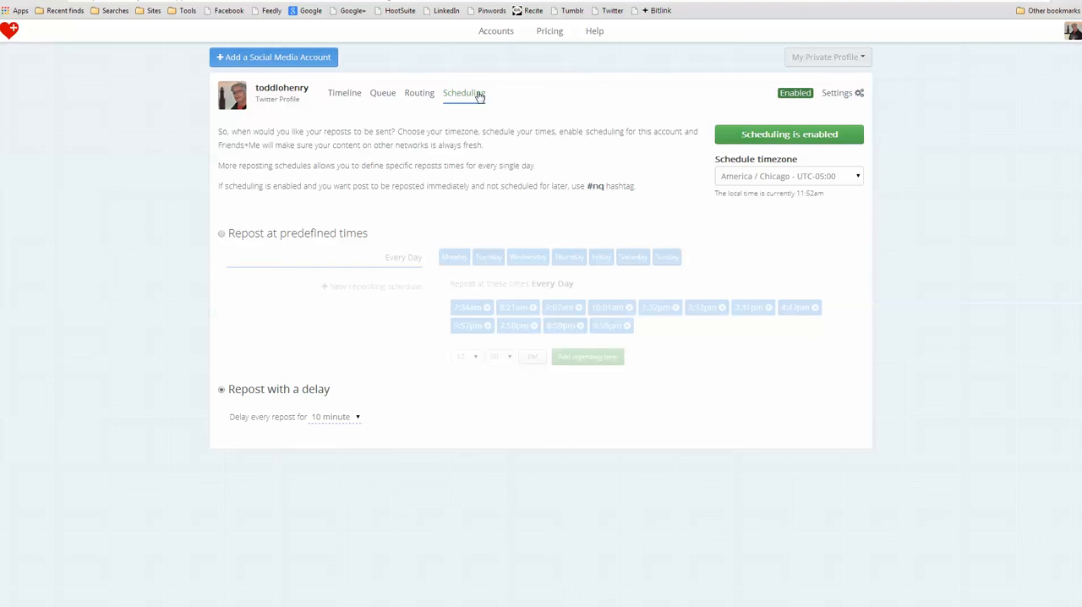
pyautogui.click(496, 30)
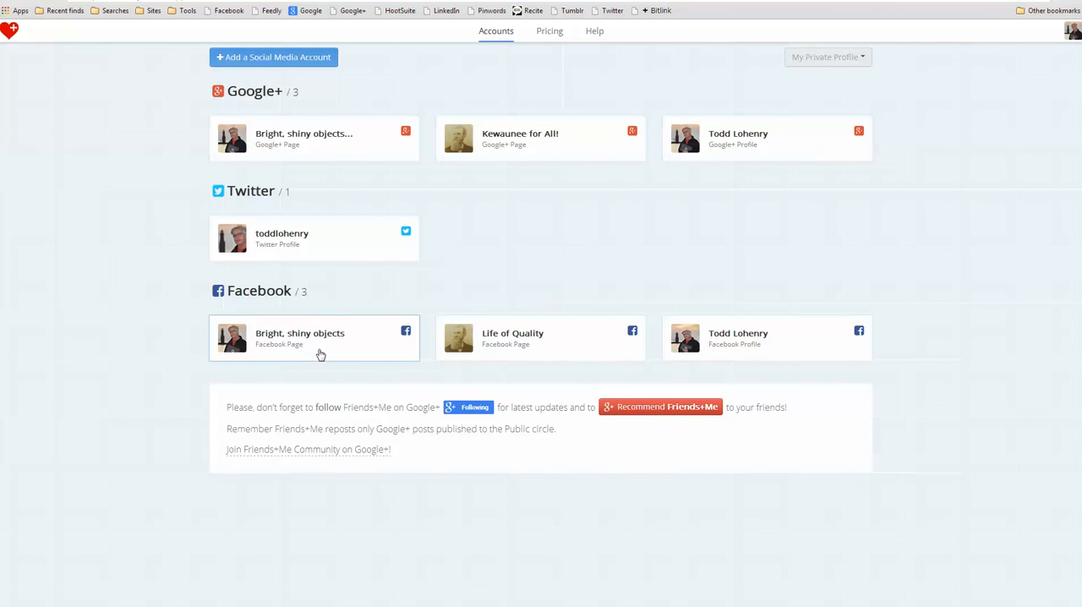
# Step: Show the Bright, shiny objects Facebook page's scheduling settings: enabled, 10-minute repost delay
pyautogui.click(315, 338)
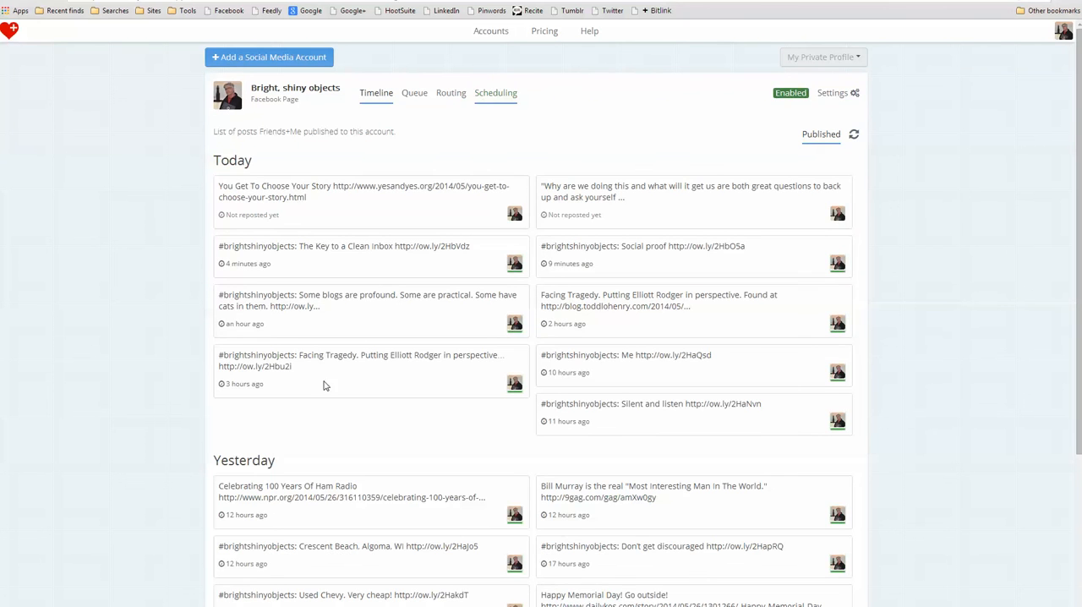
pyautogui.click(495, 93)
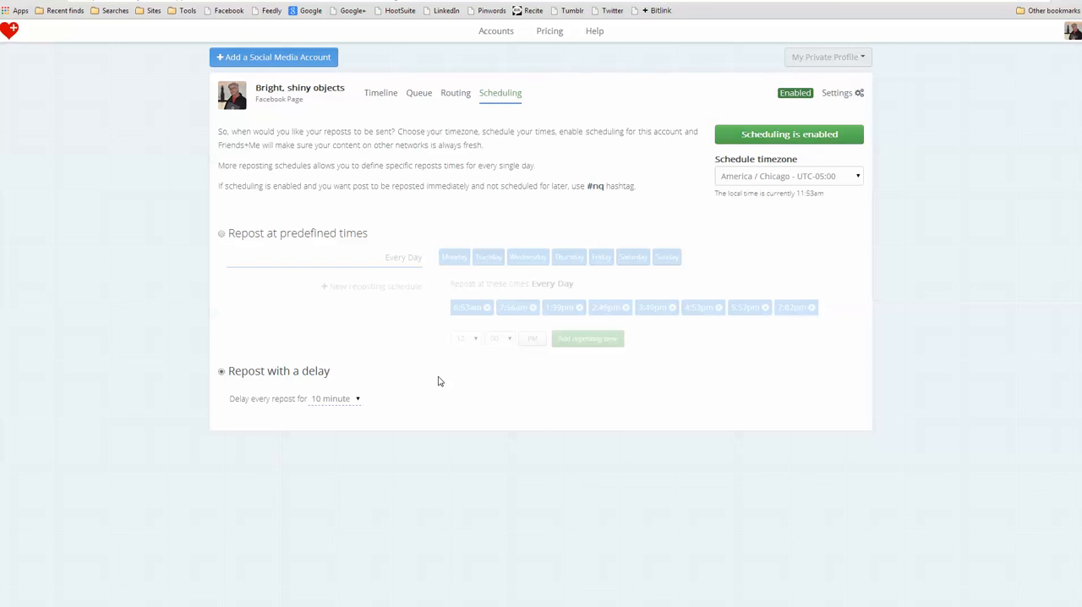
pyautogui.moveTo(801, 284)
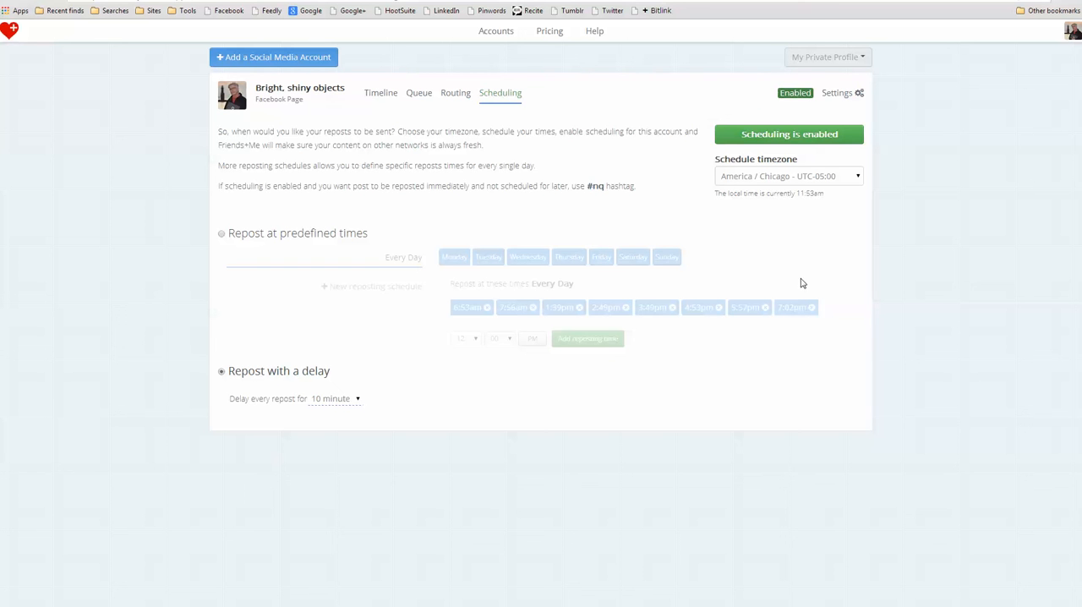
pyautogui.moveTo(855, 254)
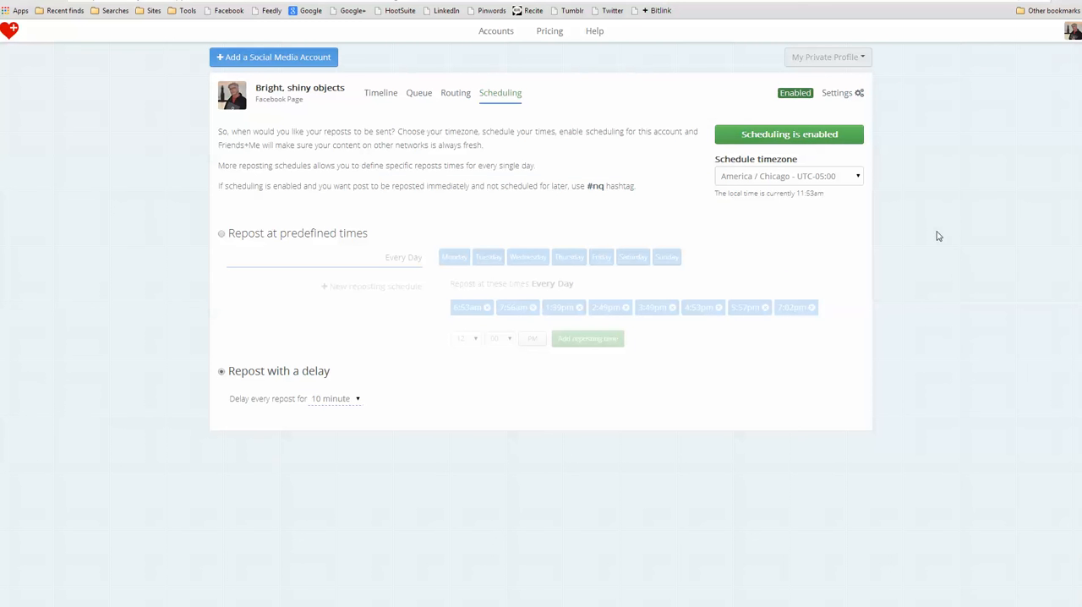
pyautogui.moveTo(552, 31)
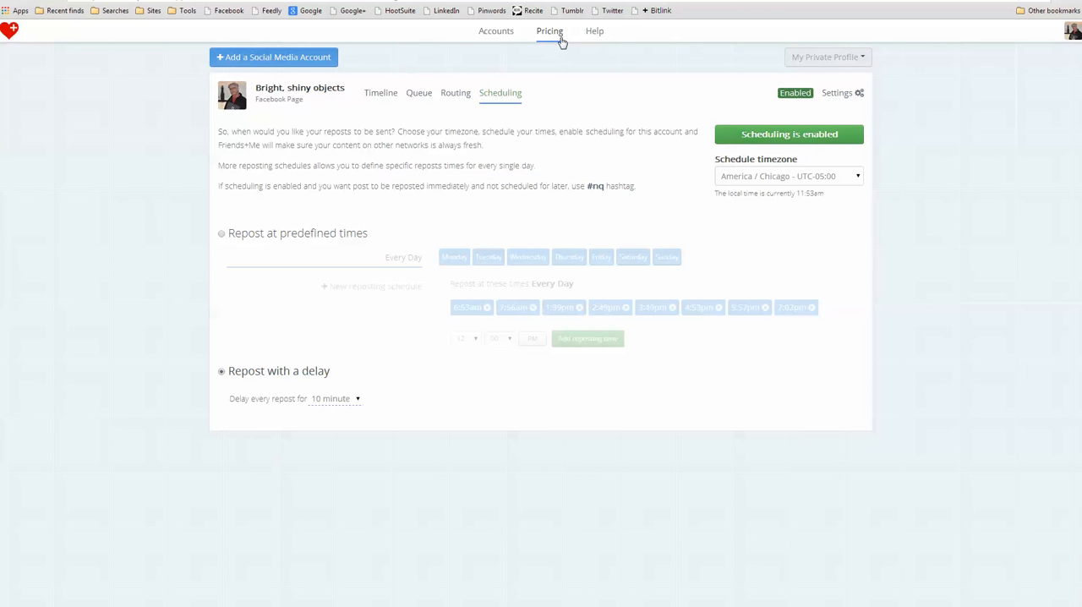
# Step: Review the Starter, Basic, Business and Enterprise plans and the Common Questions
pyautogui.click(548, 30)
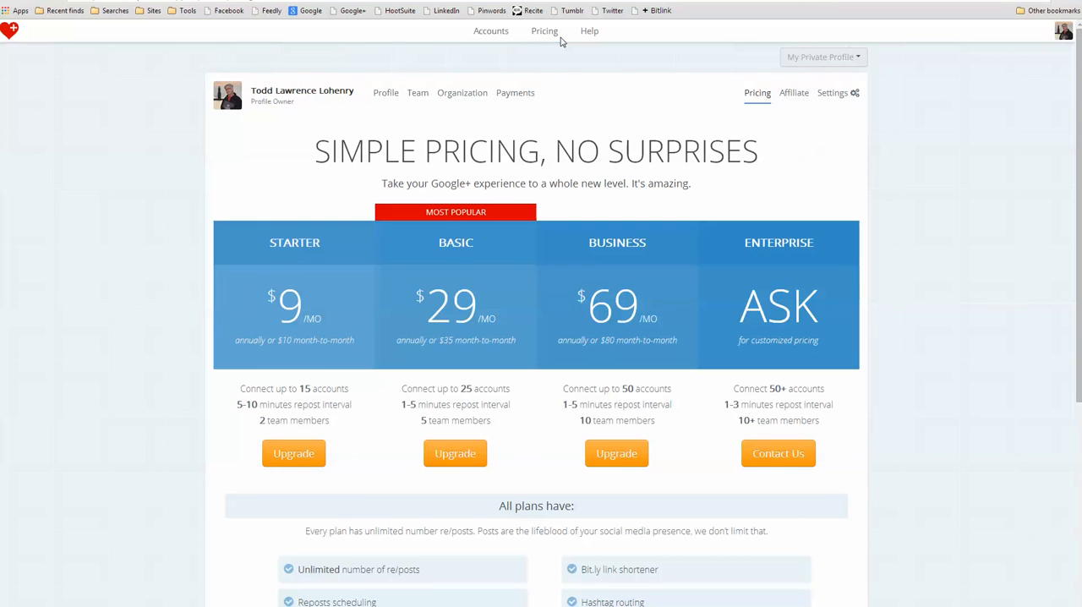
pyautogui.moveTo(311, 343)
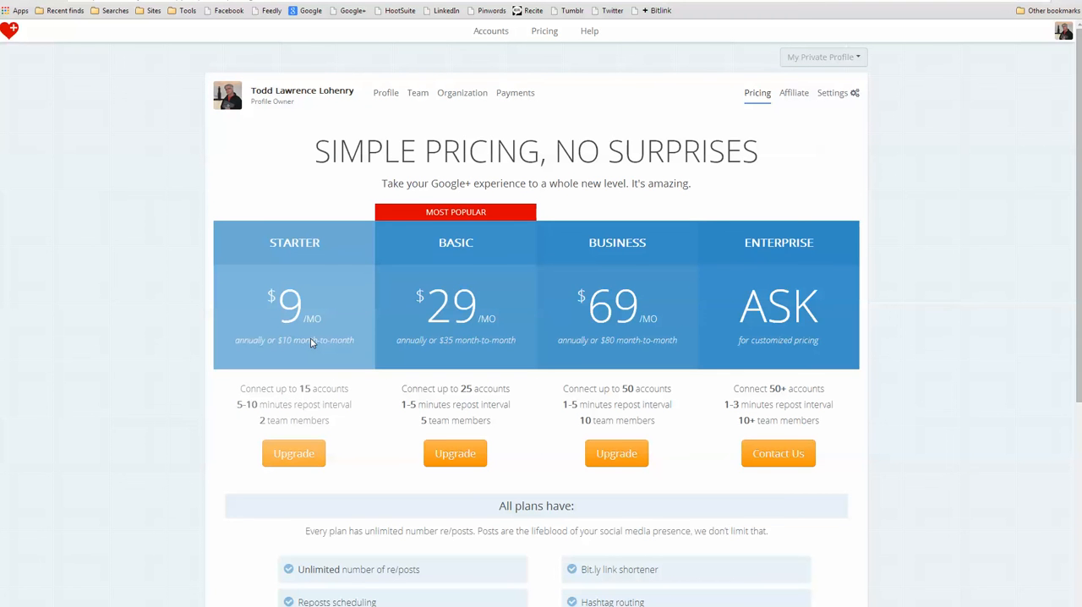
pyautogui.scroll(-3)
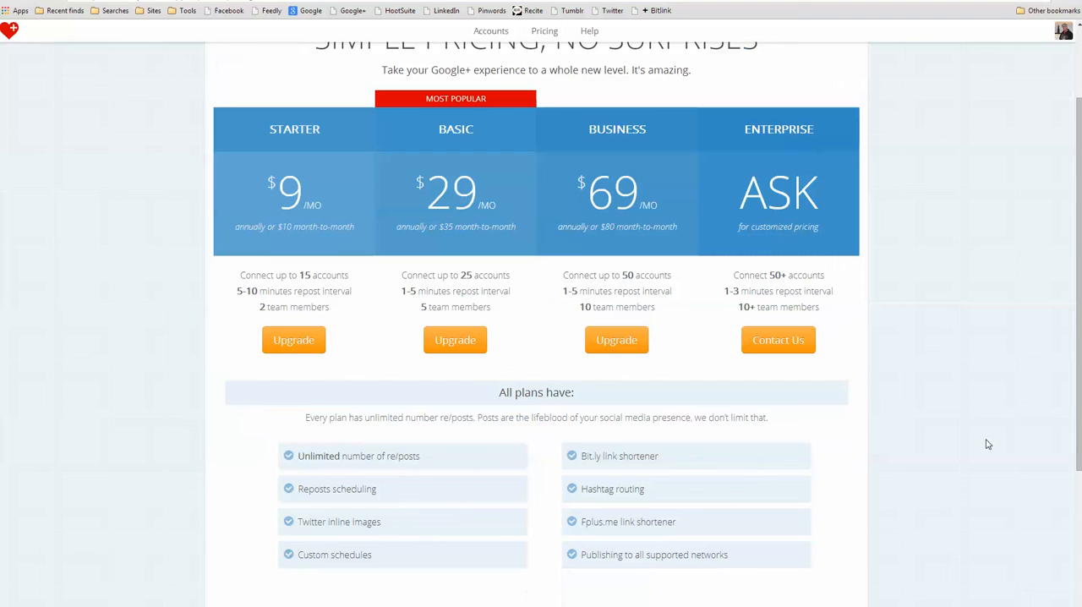
pyautogui.scroll(3)
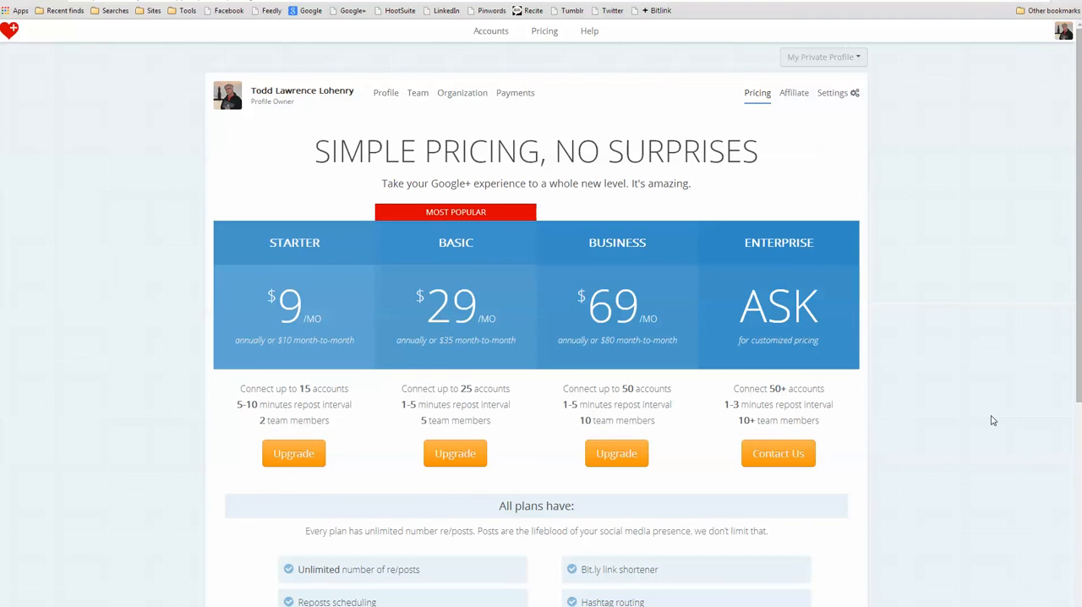
pyautogui.scroll(-3)
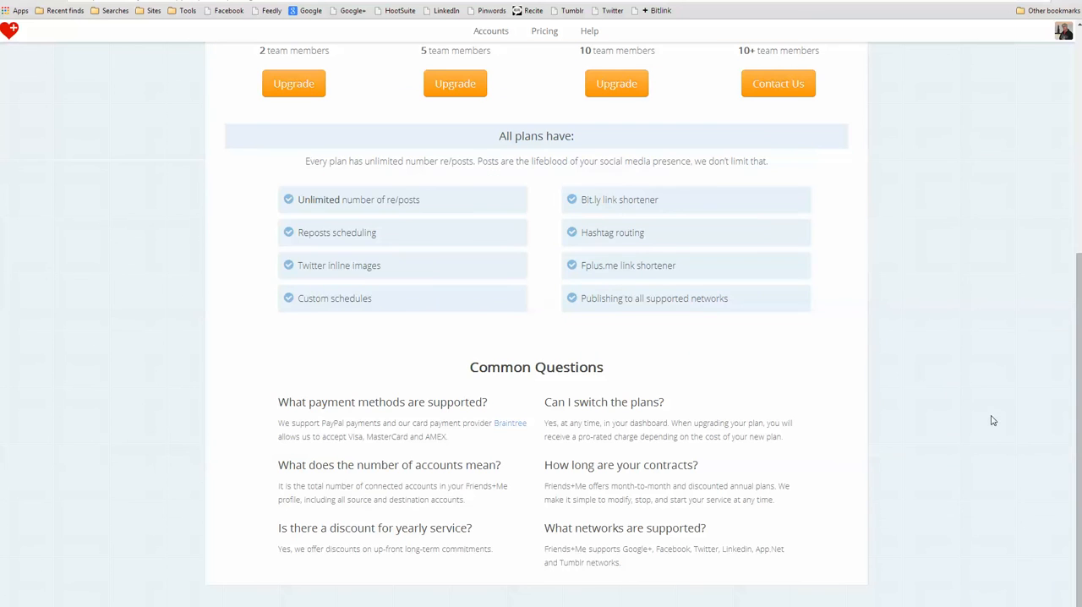
pyautogui.scroll(3)
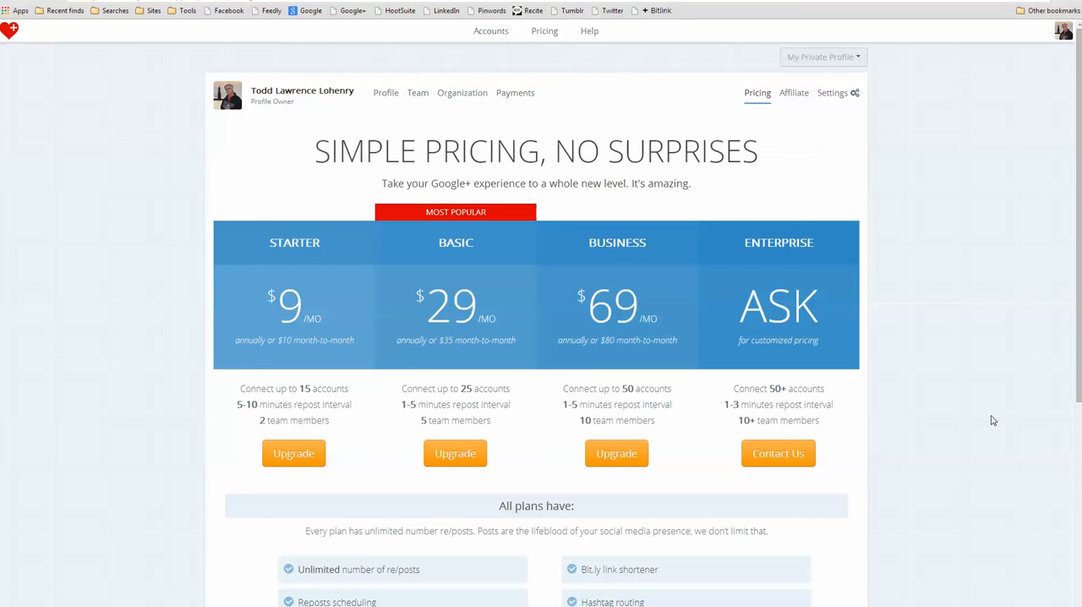
pyautogui.moveTo(960, 406)
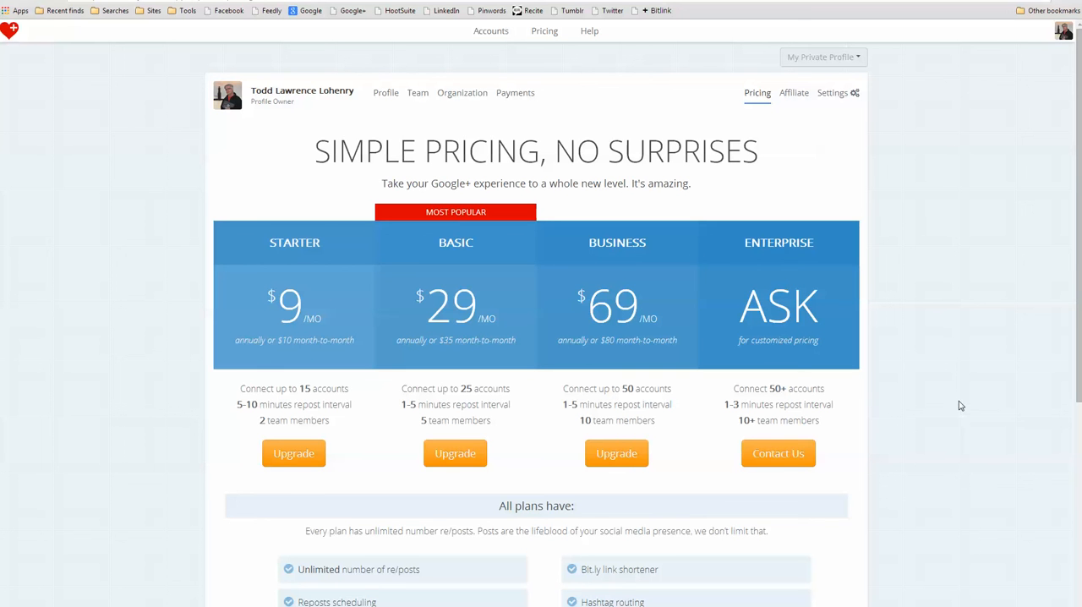